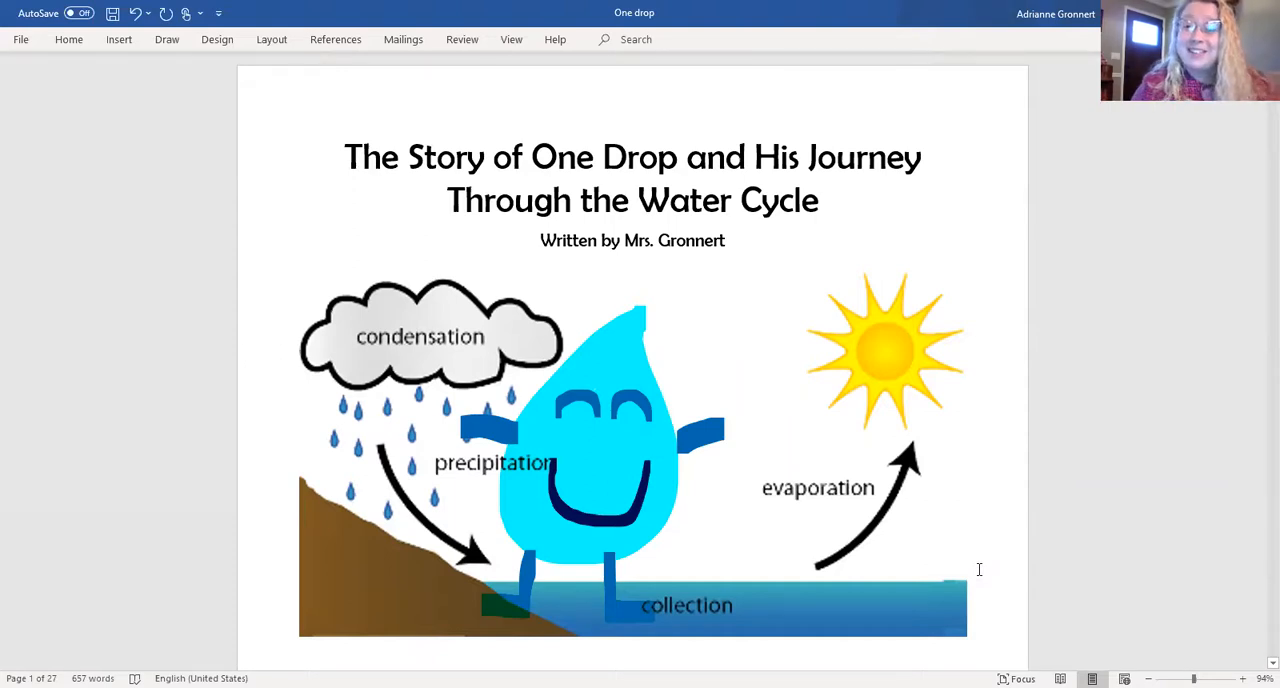
scroll("down", 3)
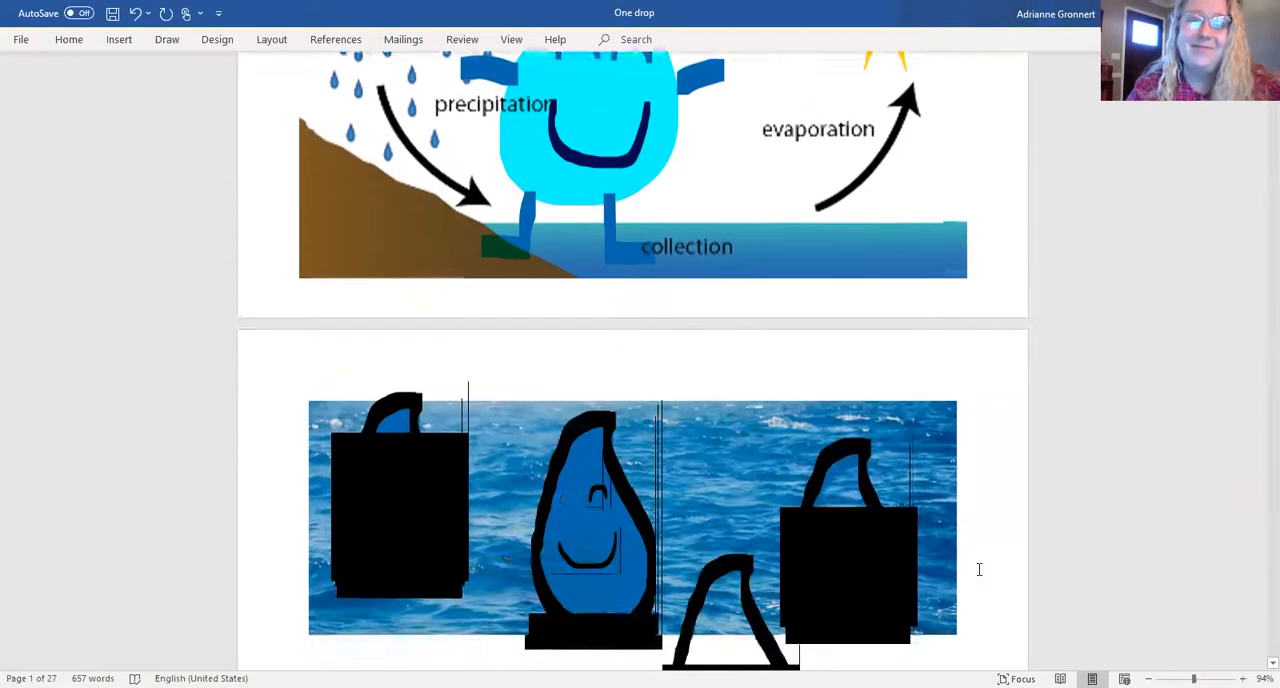
scroll("down", 3)
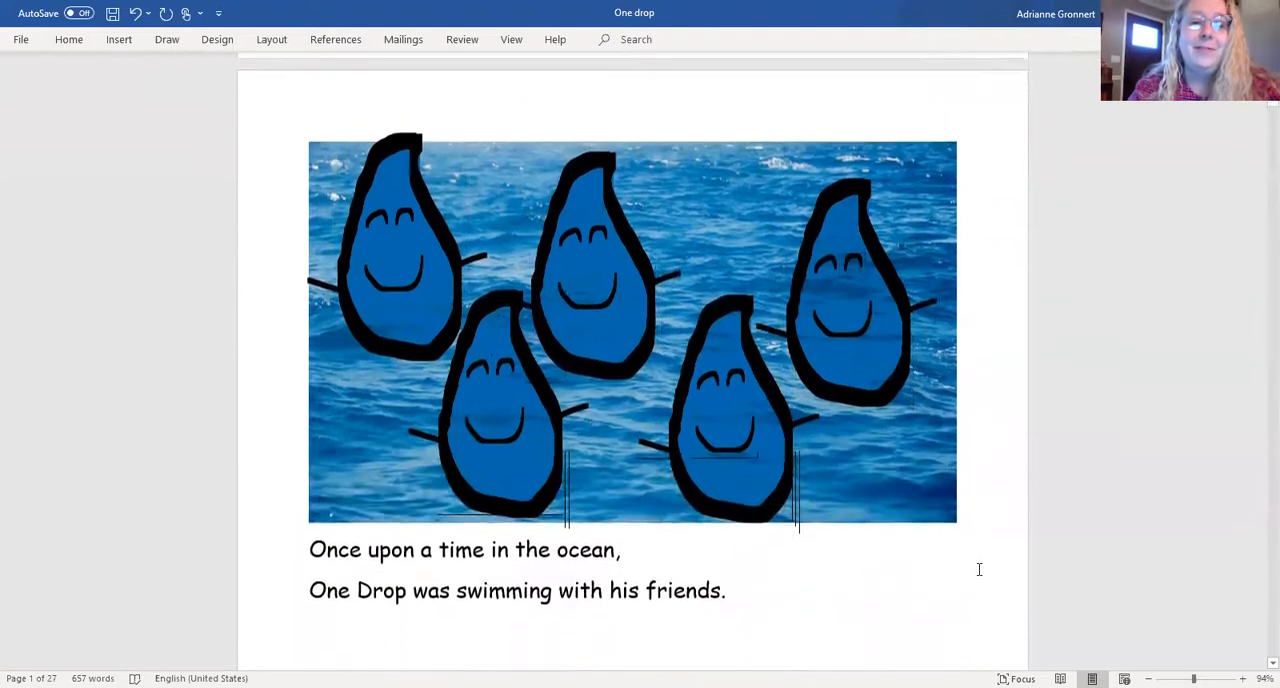
scroll("down", 3)
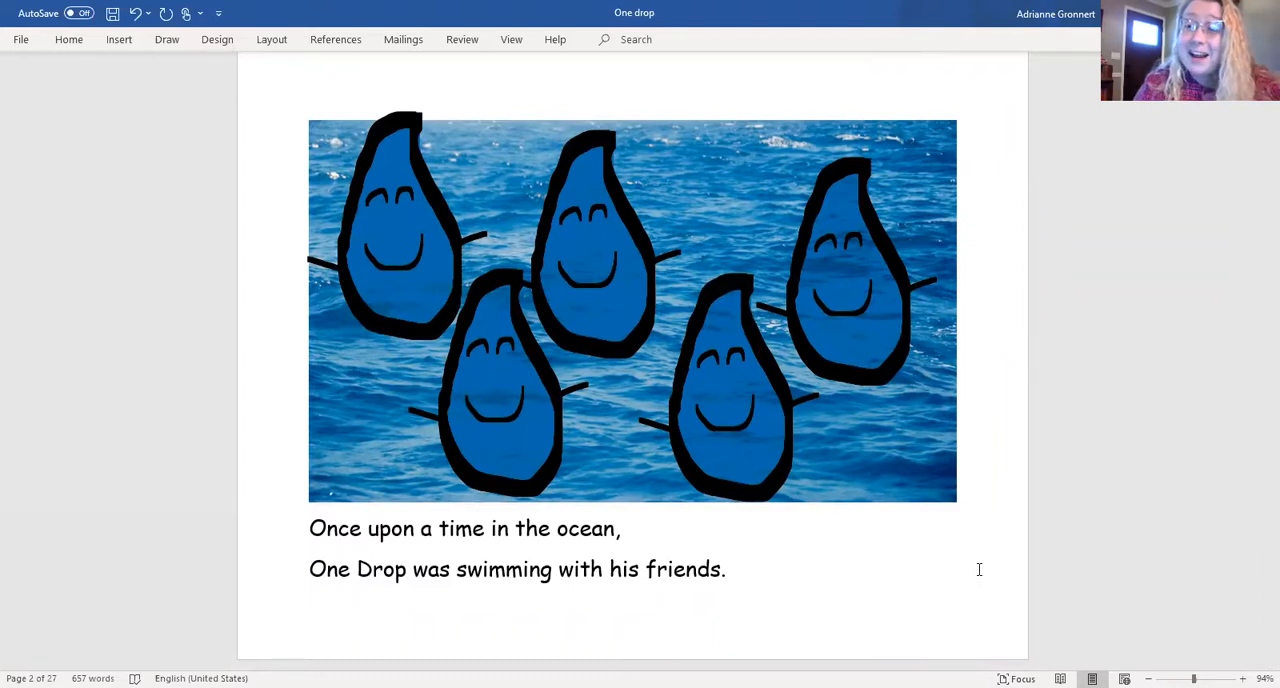
scroll("down", 3)
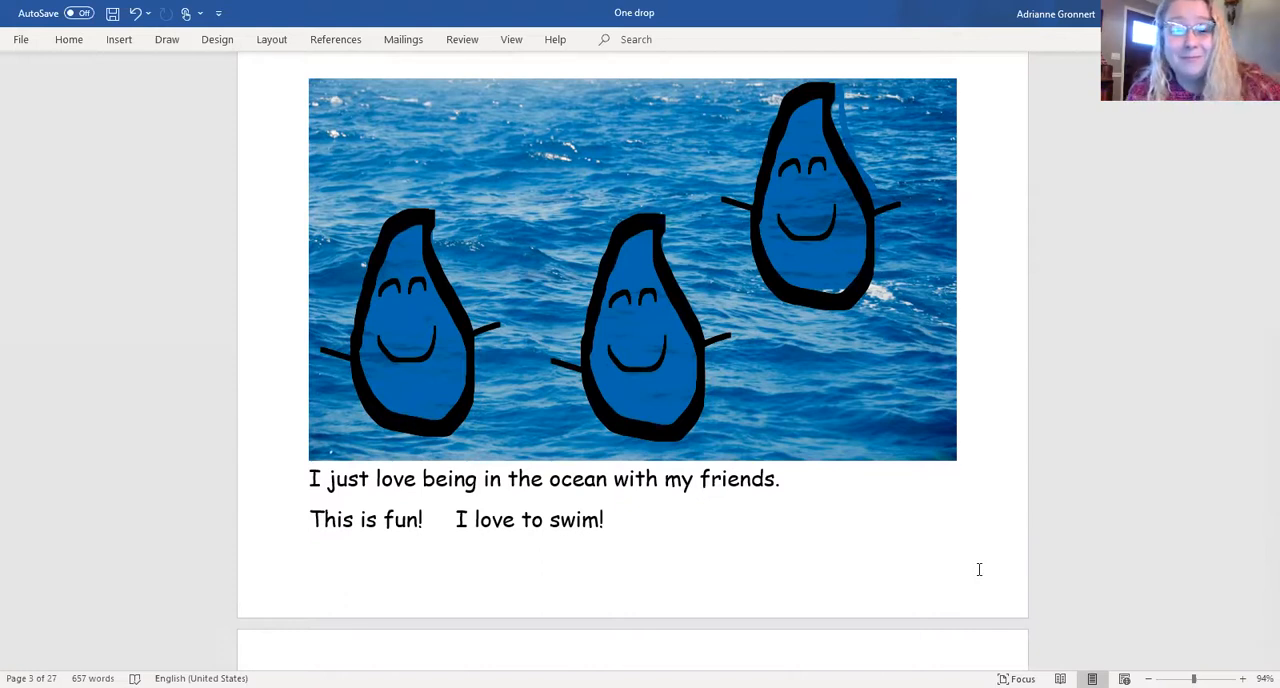
scroll("down", 3)
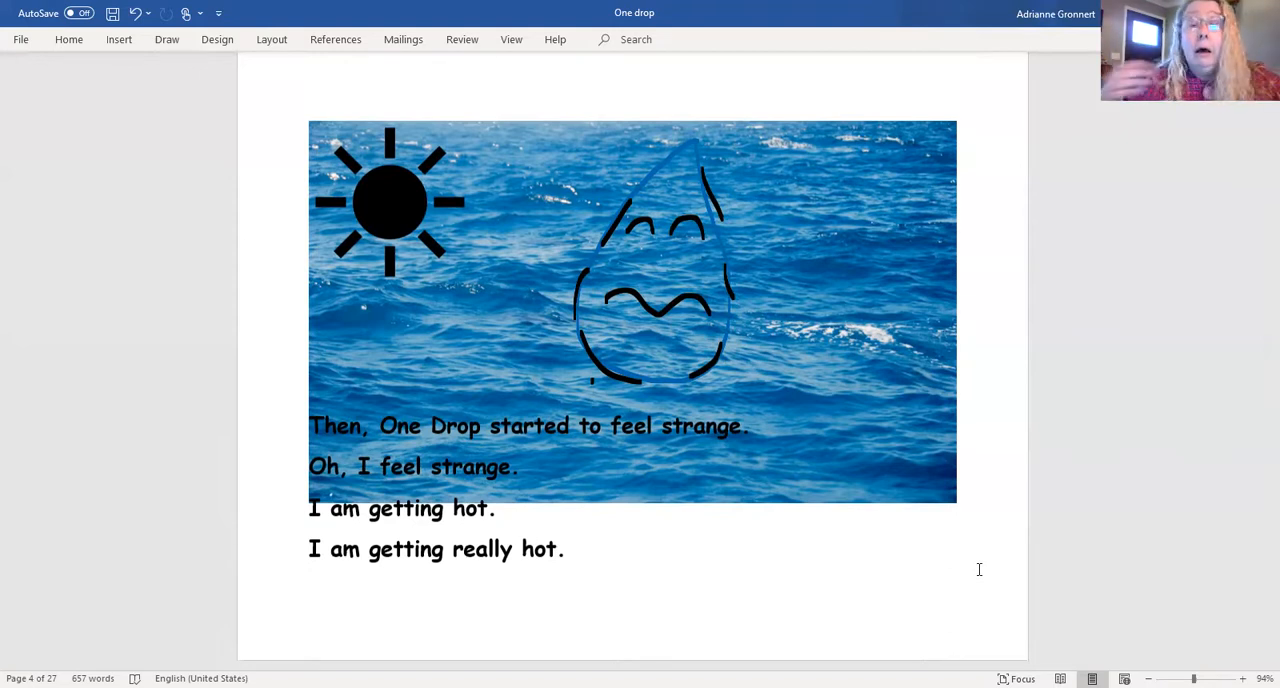
scroll("down", 3)
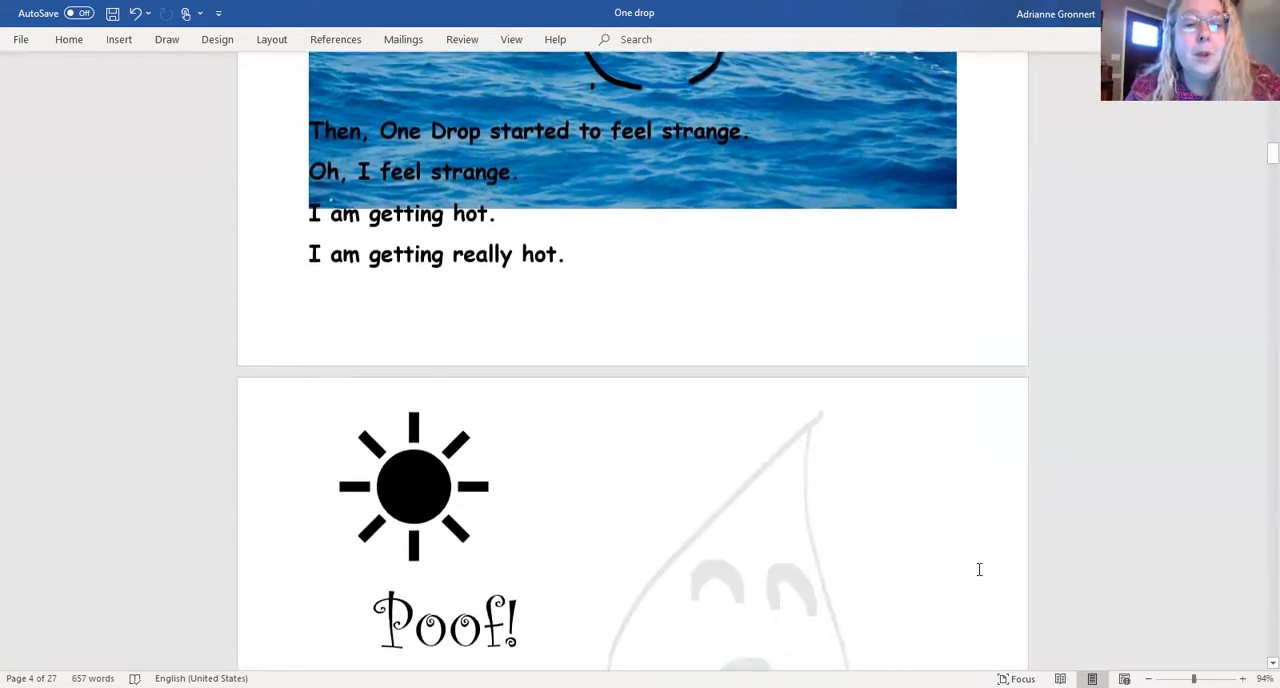
scroll("down", 3)
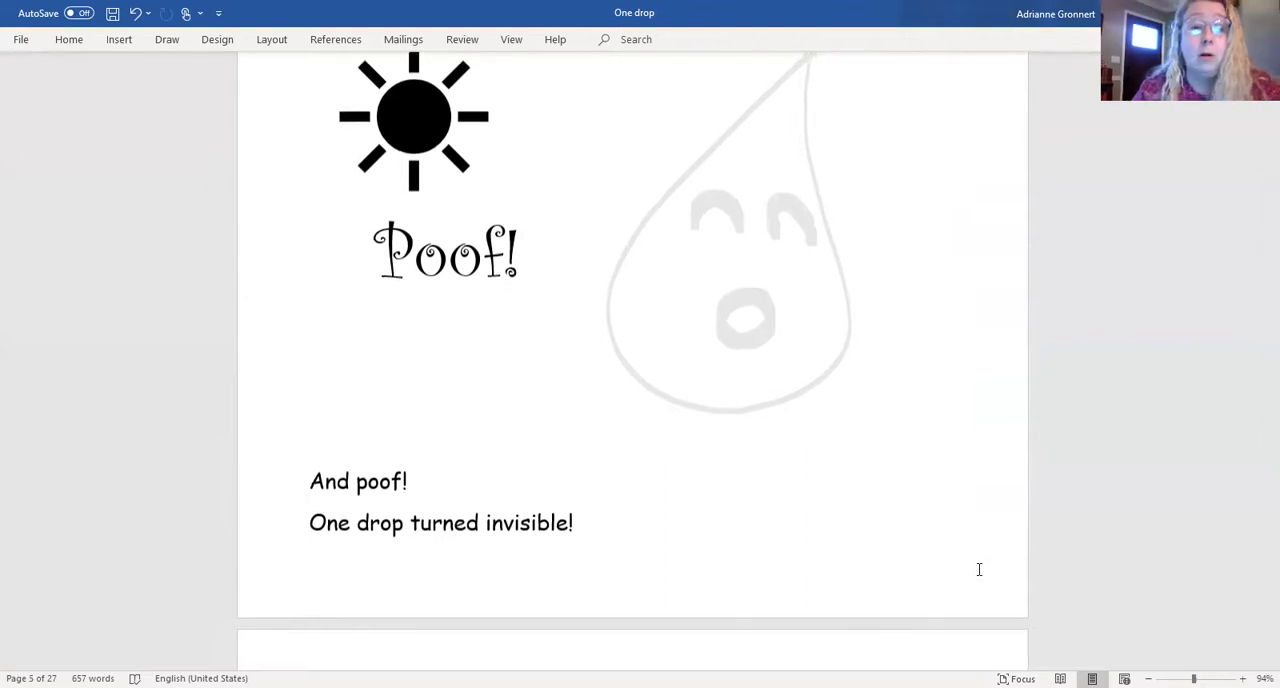
scroll("down", 3)
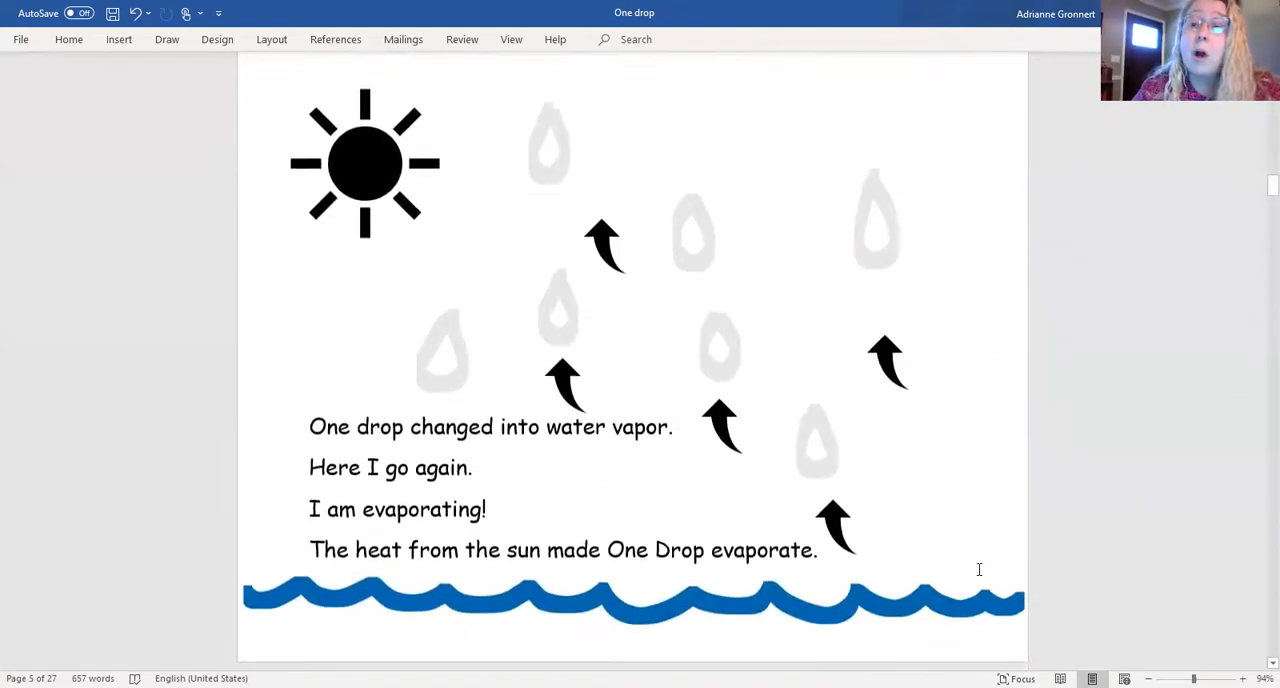
scroll("down", 3)
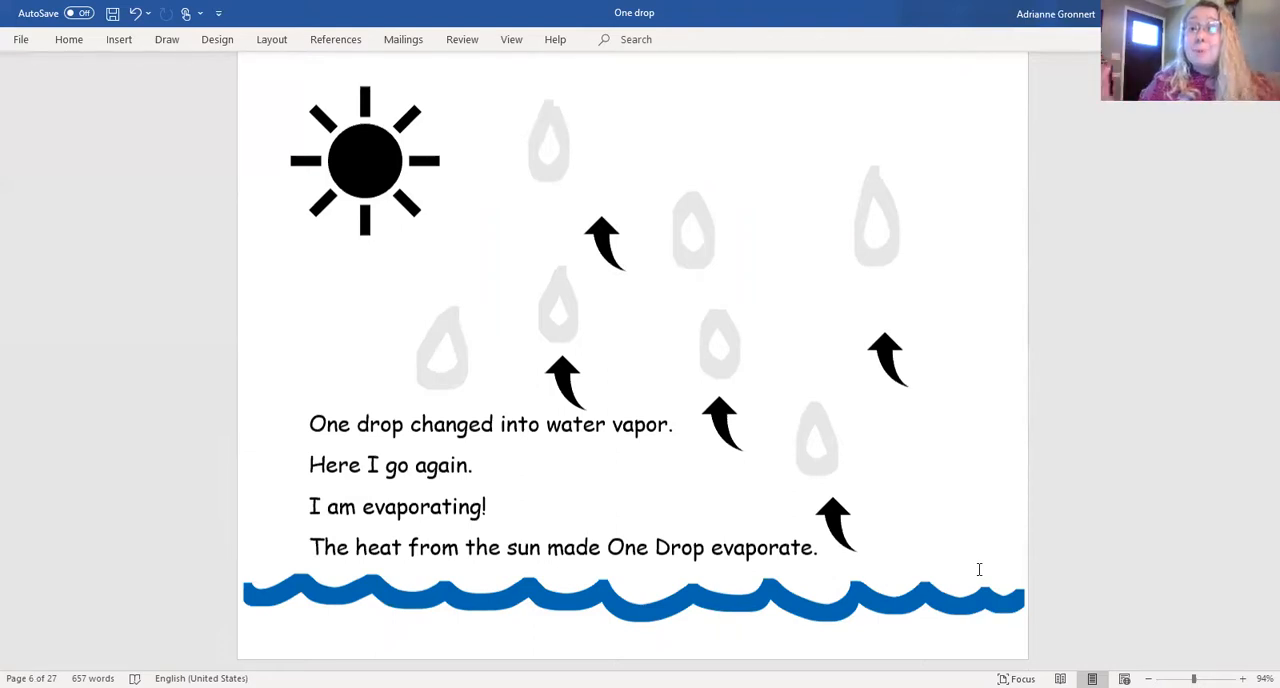
scroll("down", 3)
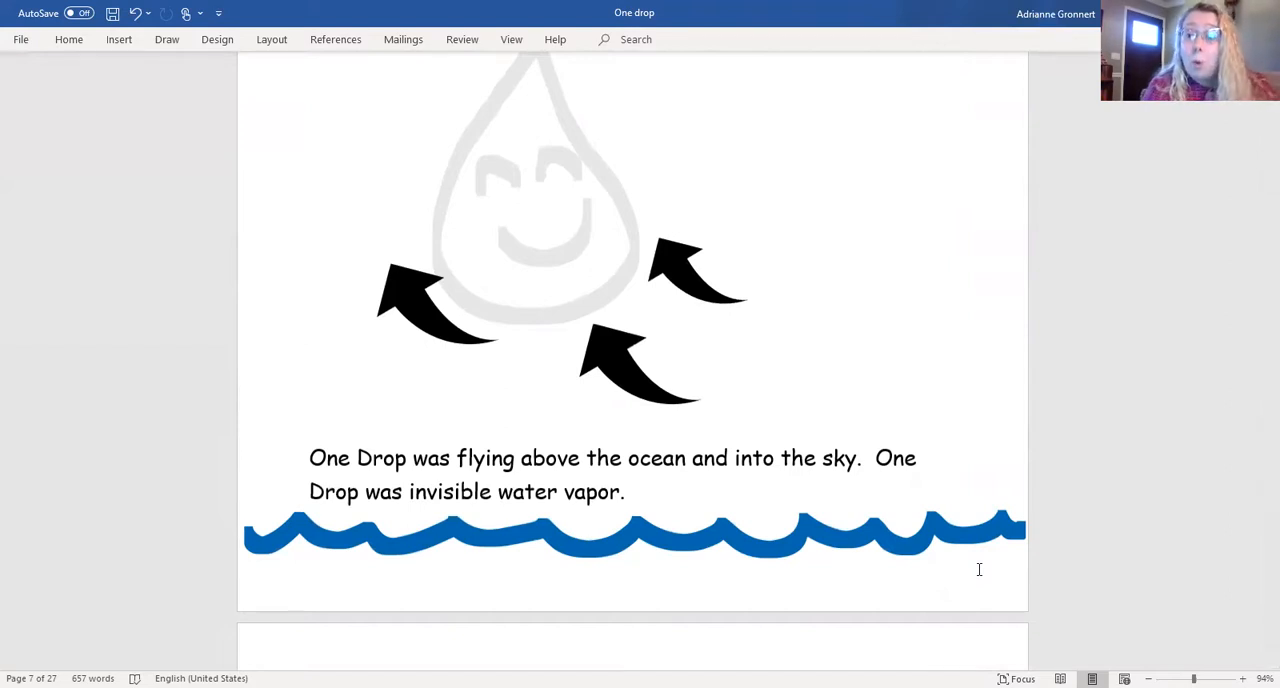
scroll("down", 3)
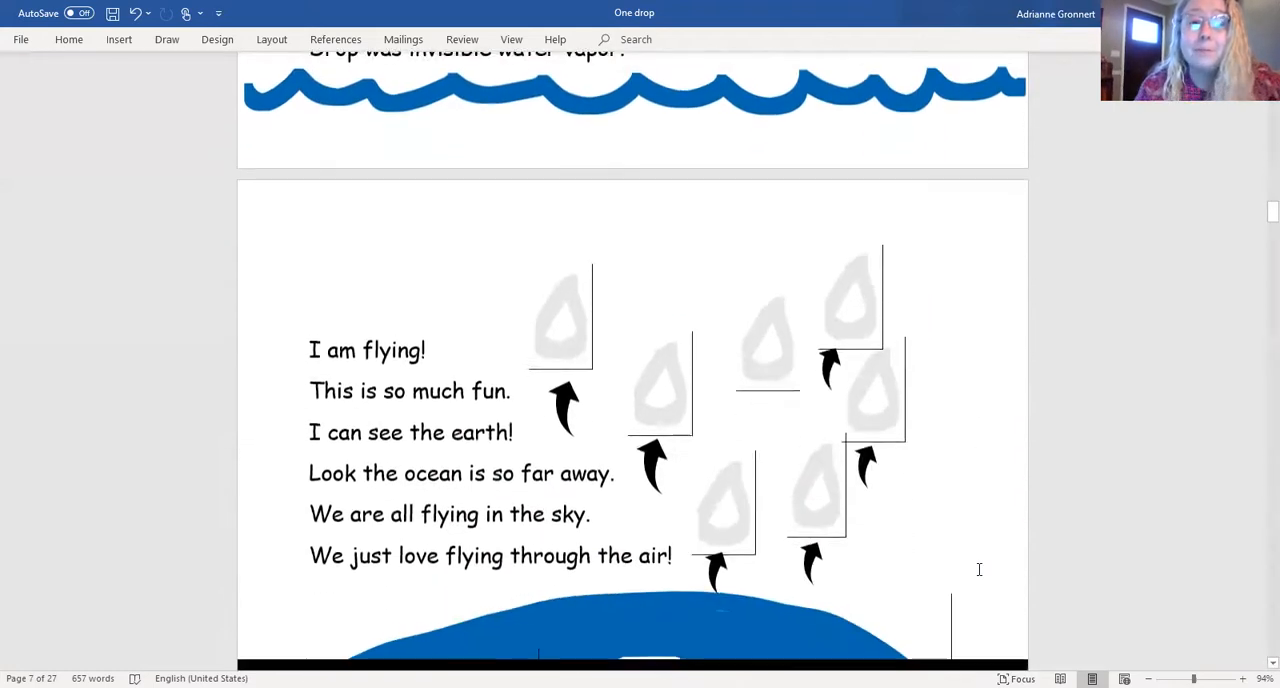
scroll("down", 3)
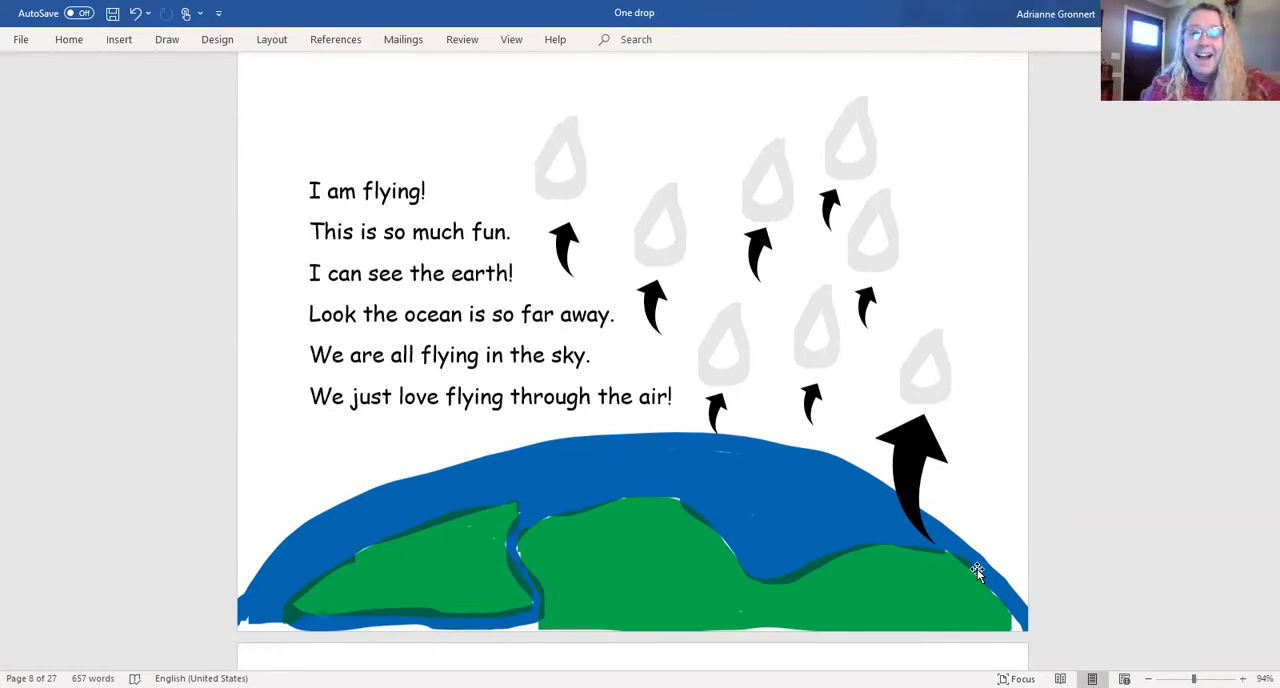
scroll("down", 3)
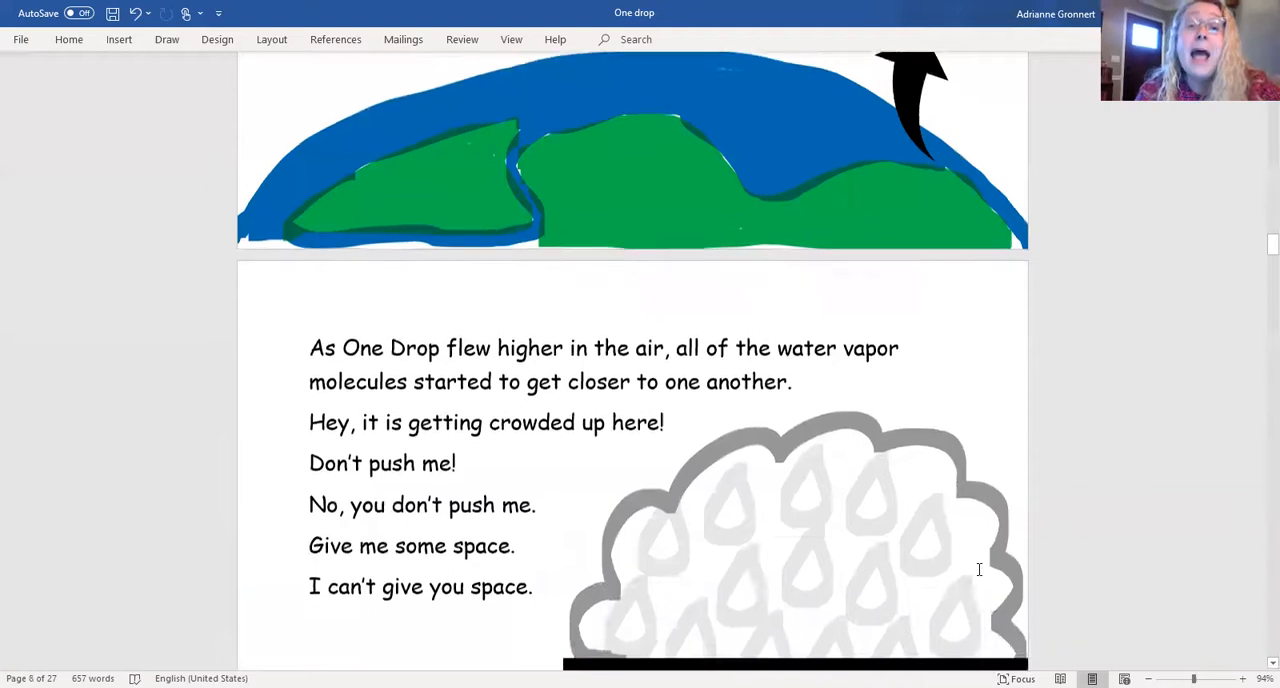
scroll("down", 3)
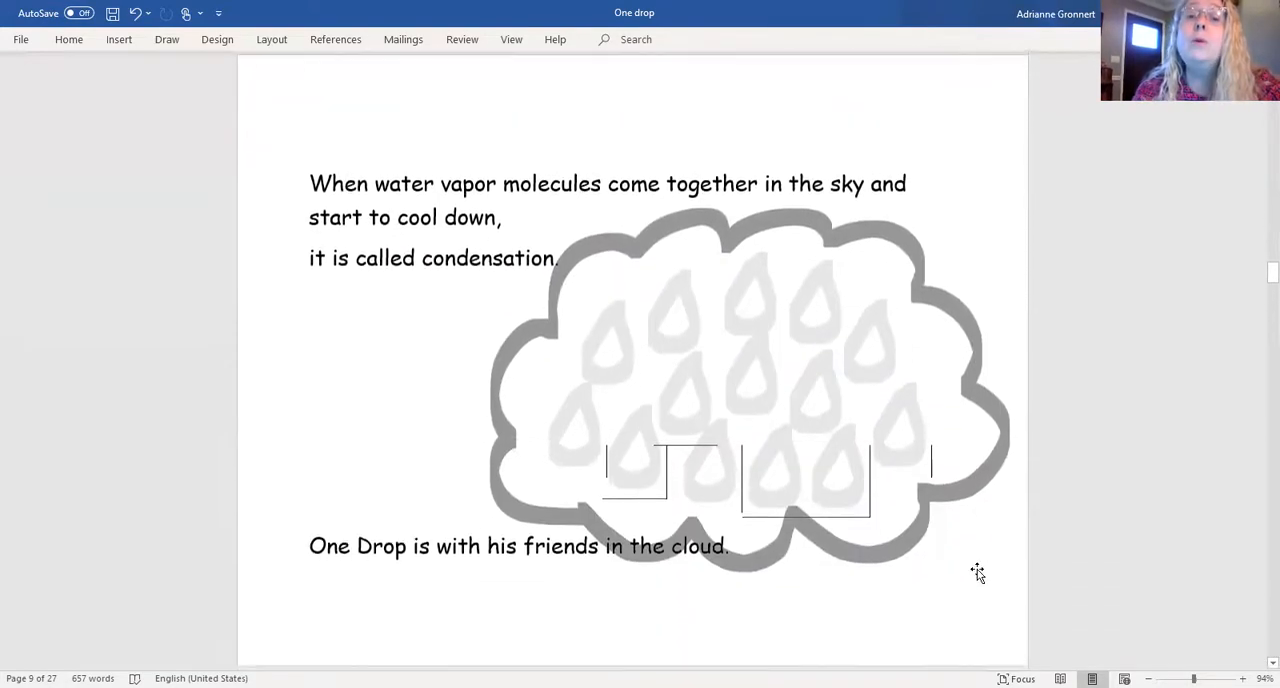
scroll("down", 3)
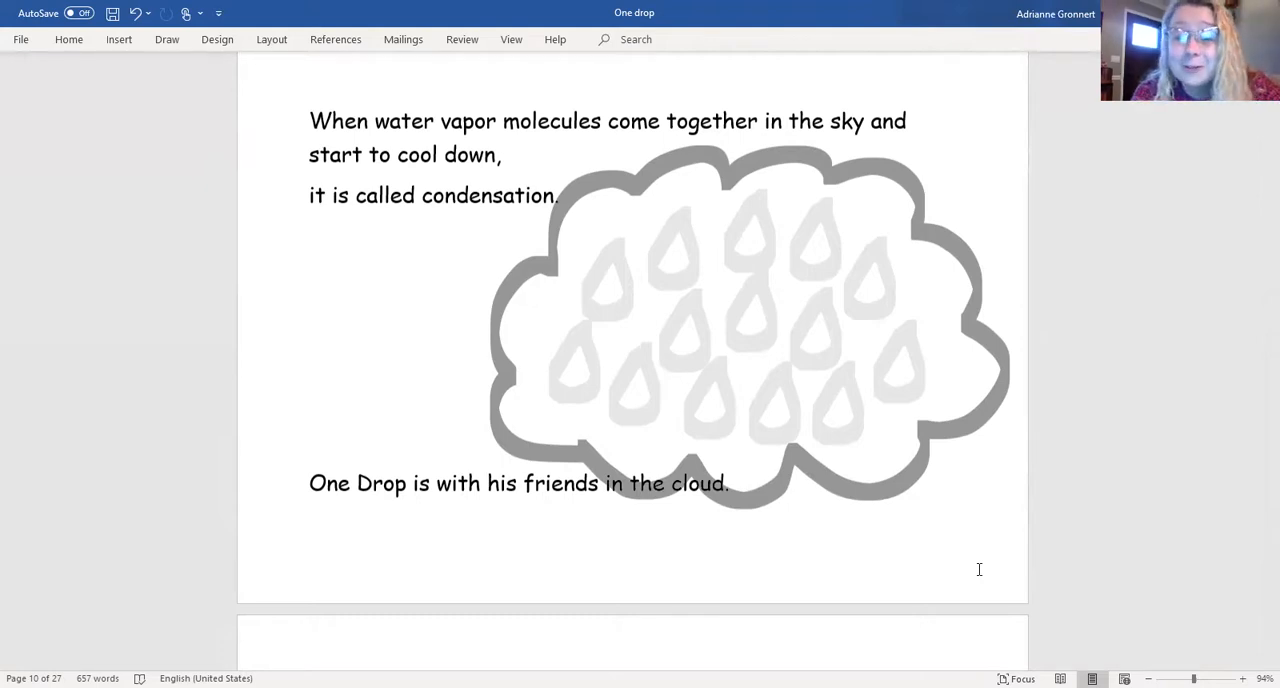
scroll("down", 3)
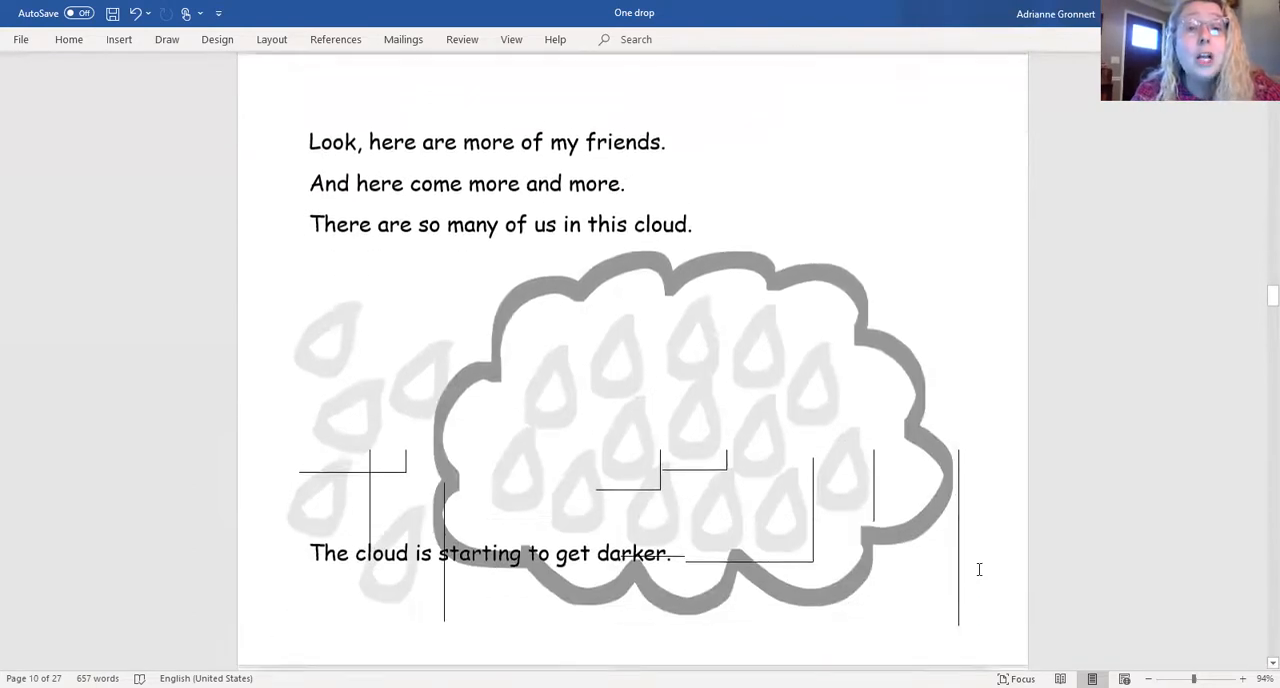
scroll("down", 3)
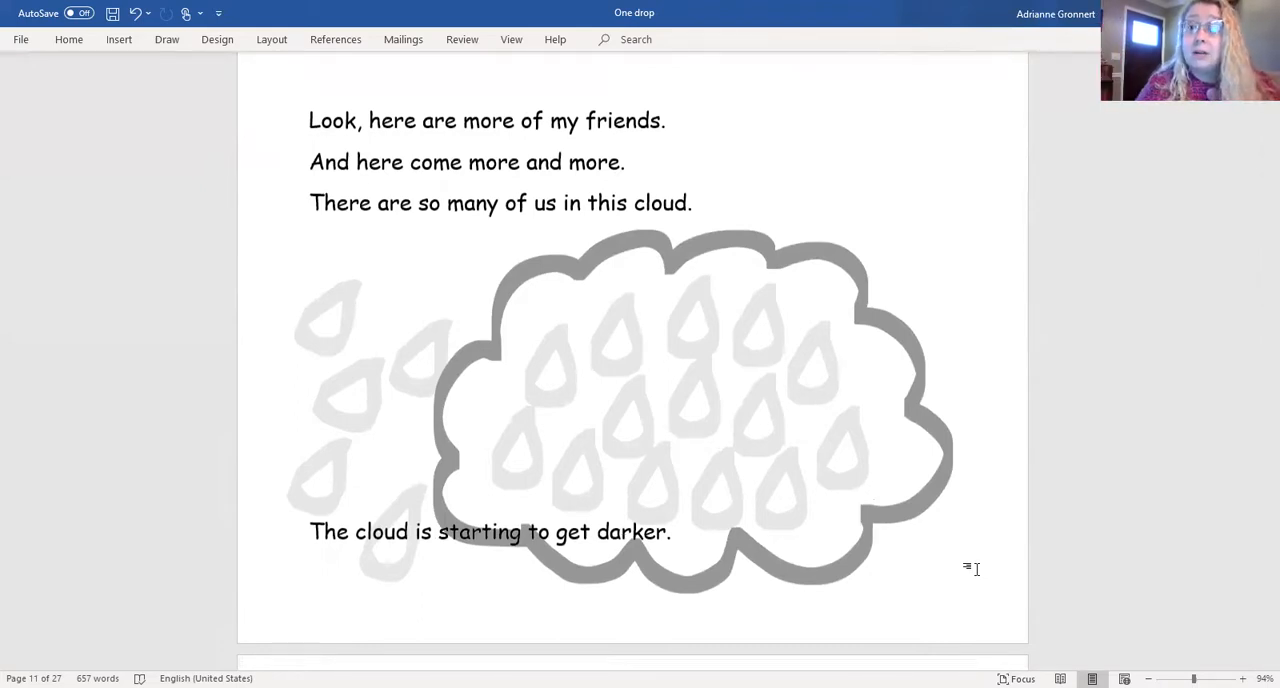
scroll("down", 3)
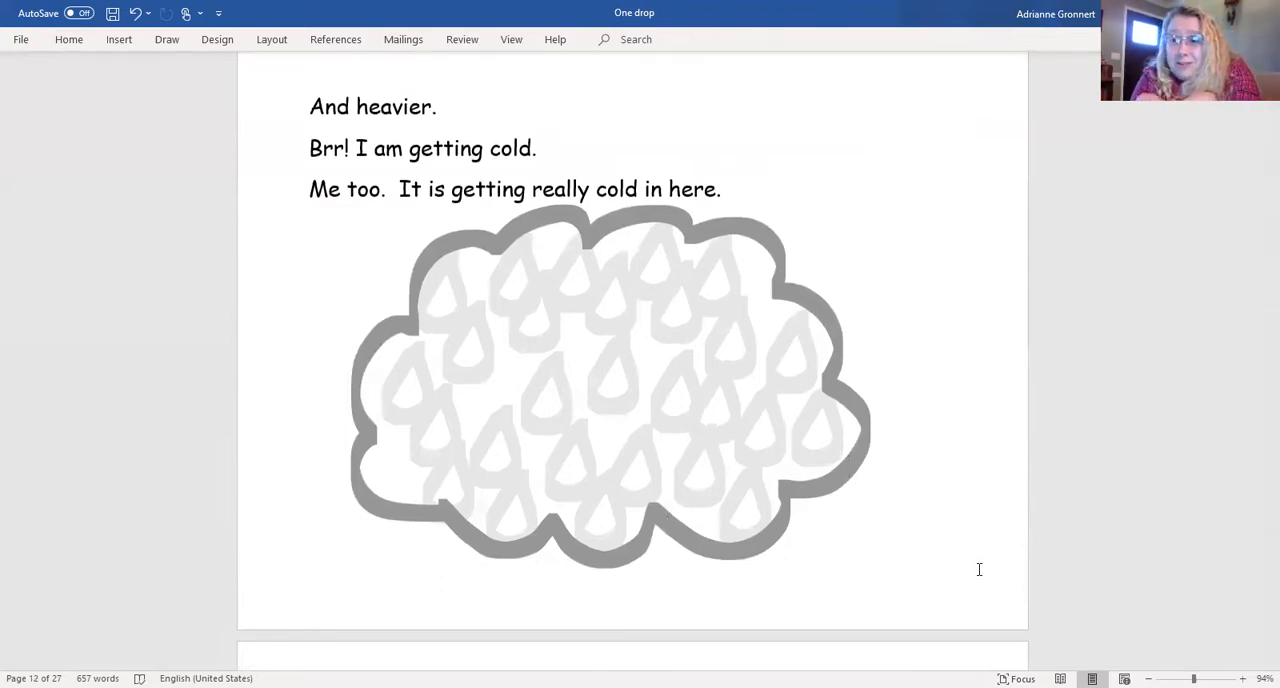
scroll("down", 3)
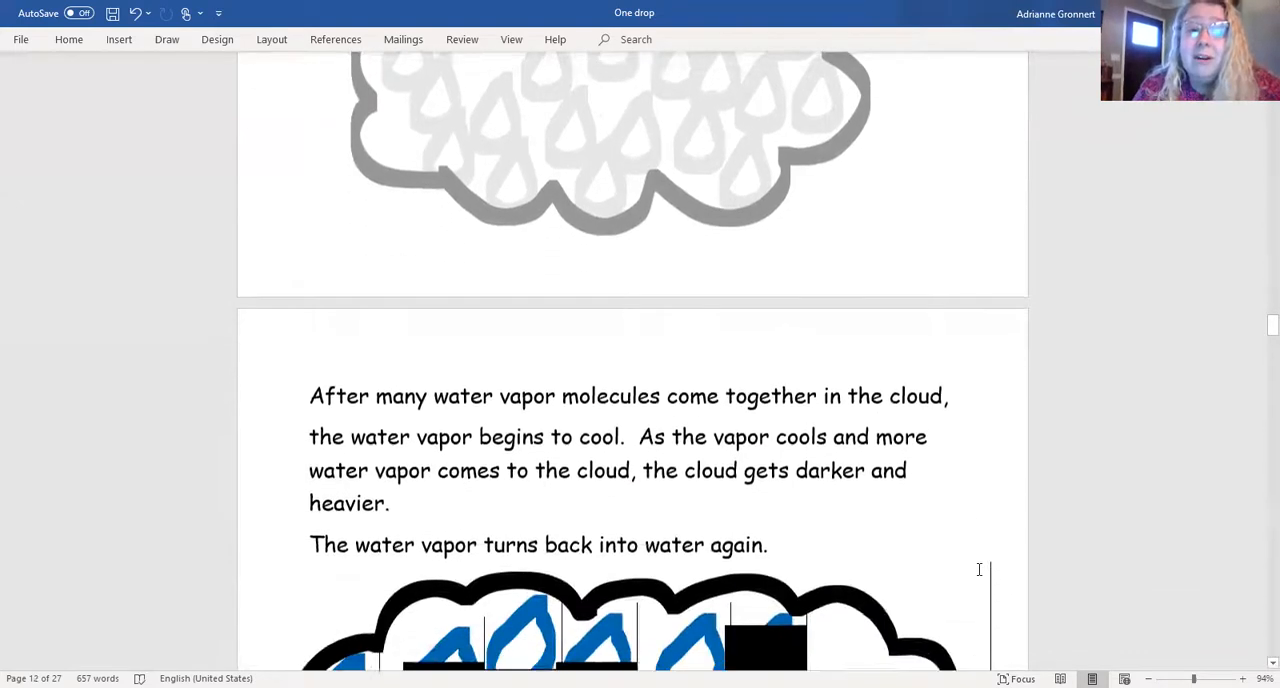
scroll("down", 3)
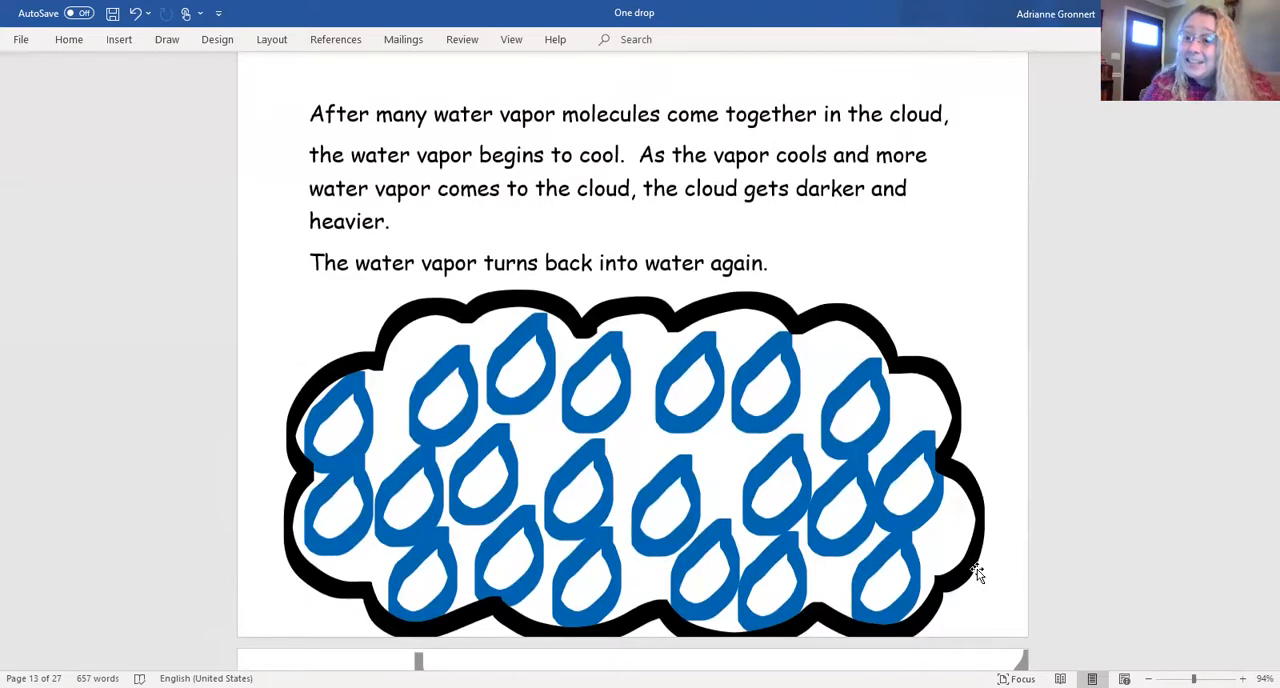
scroll("down", 3)
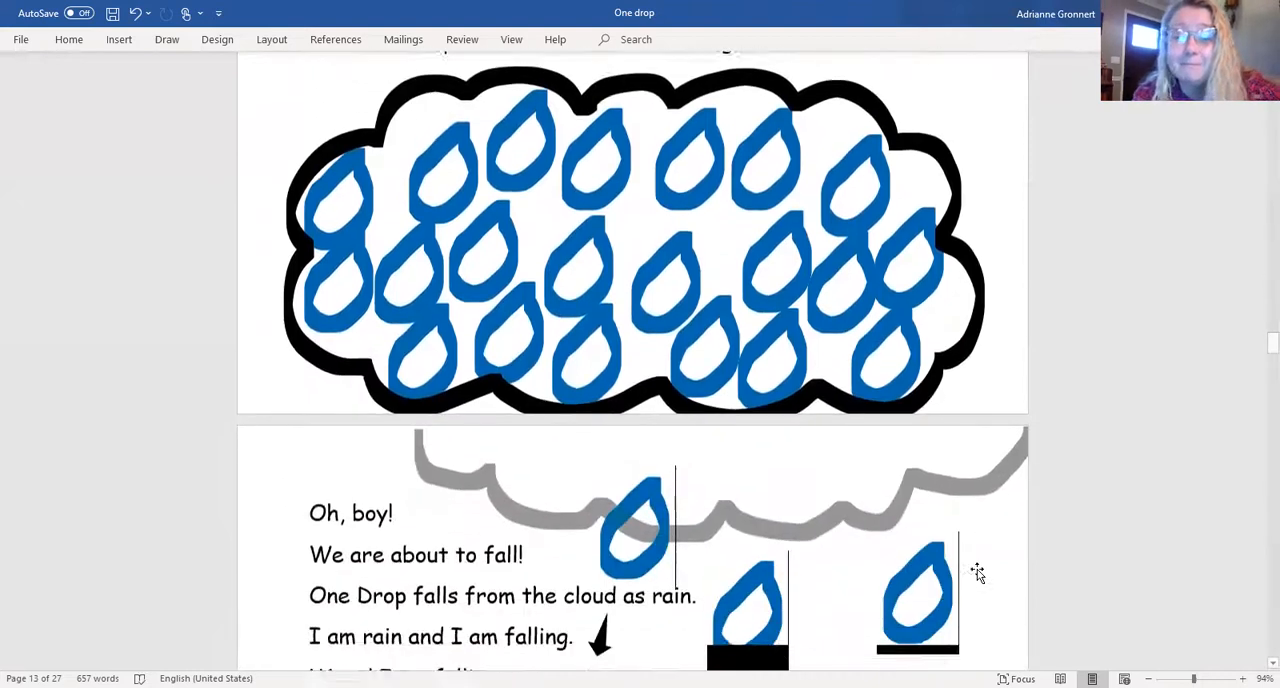
scroll("down", 3)
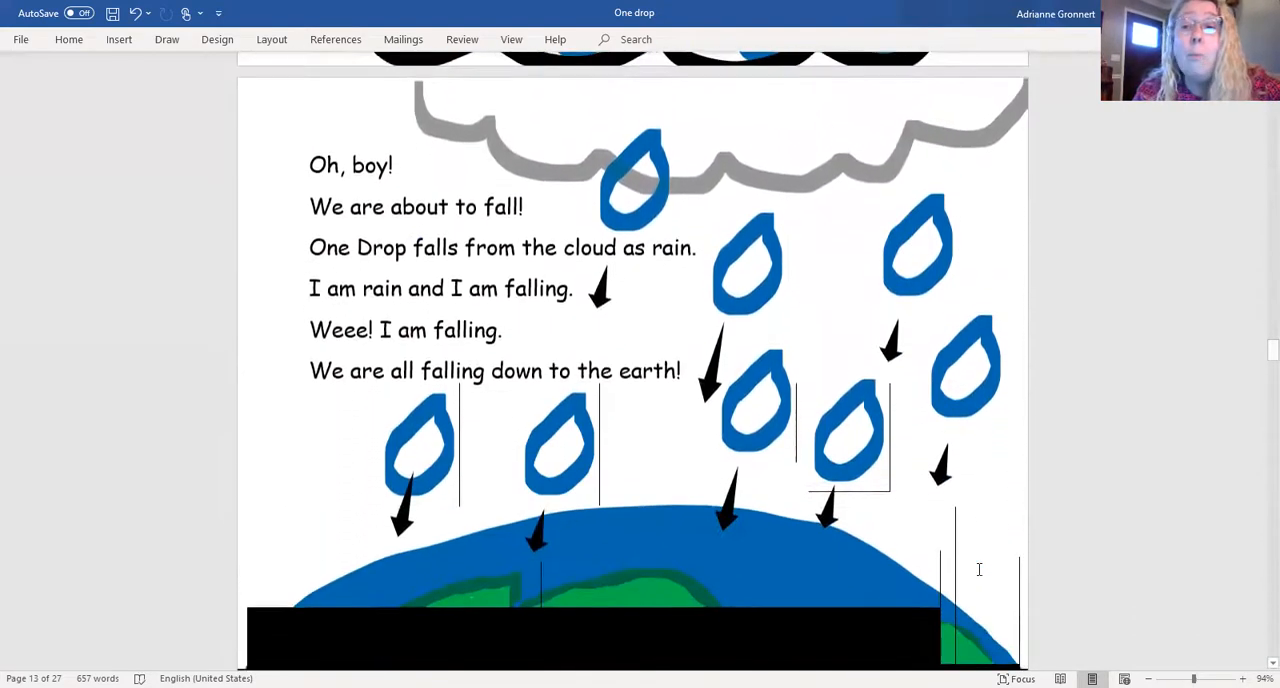
scroll("down", 3)
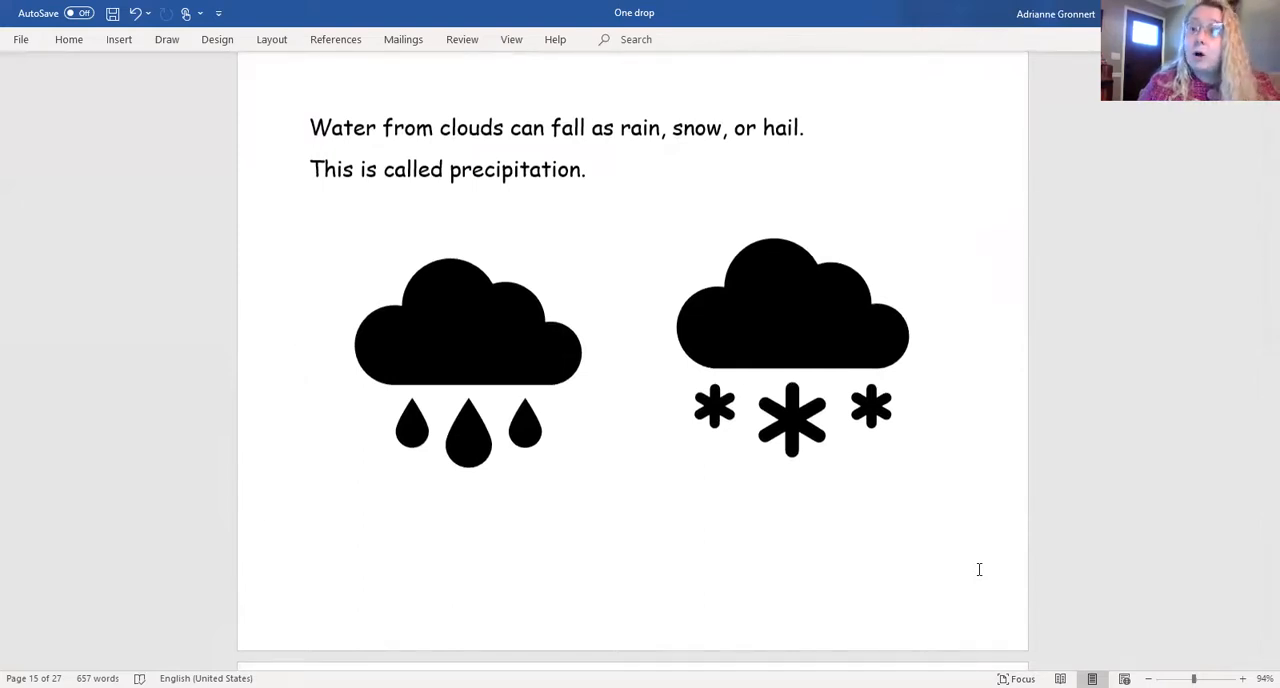
scroll("down", 3)
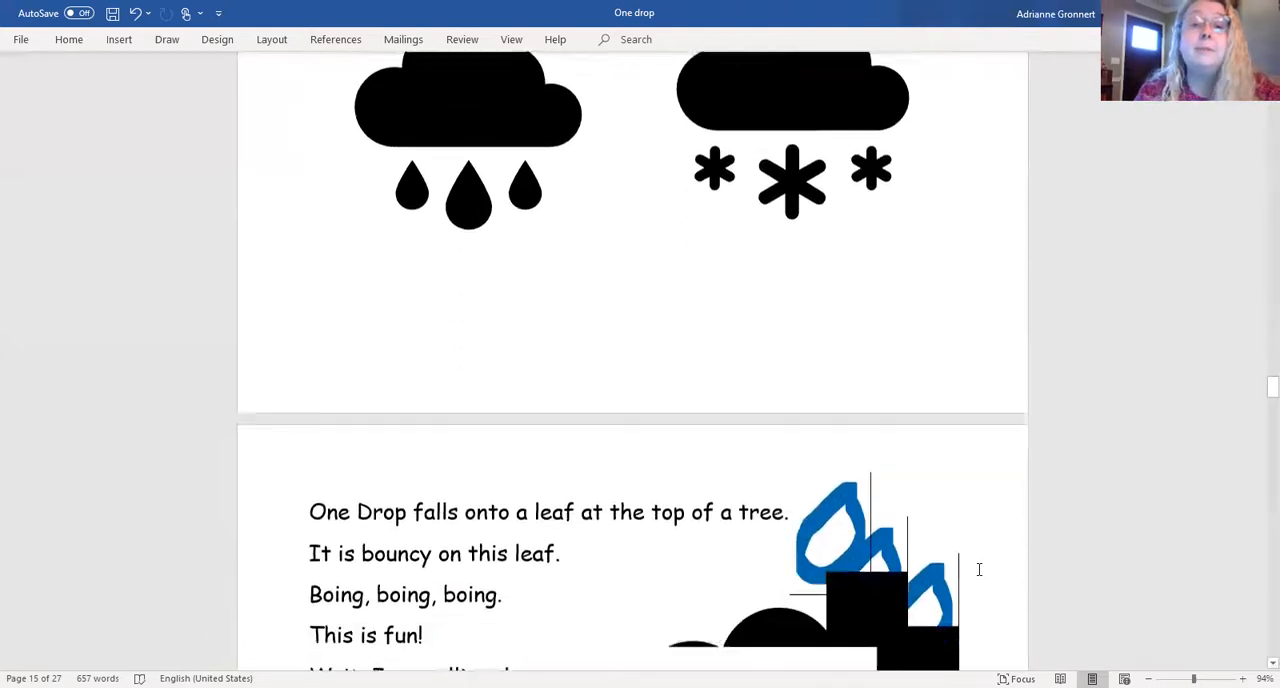
scroll("down", 3)
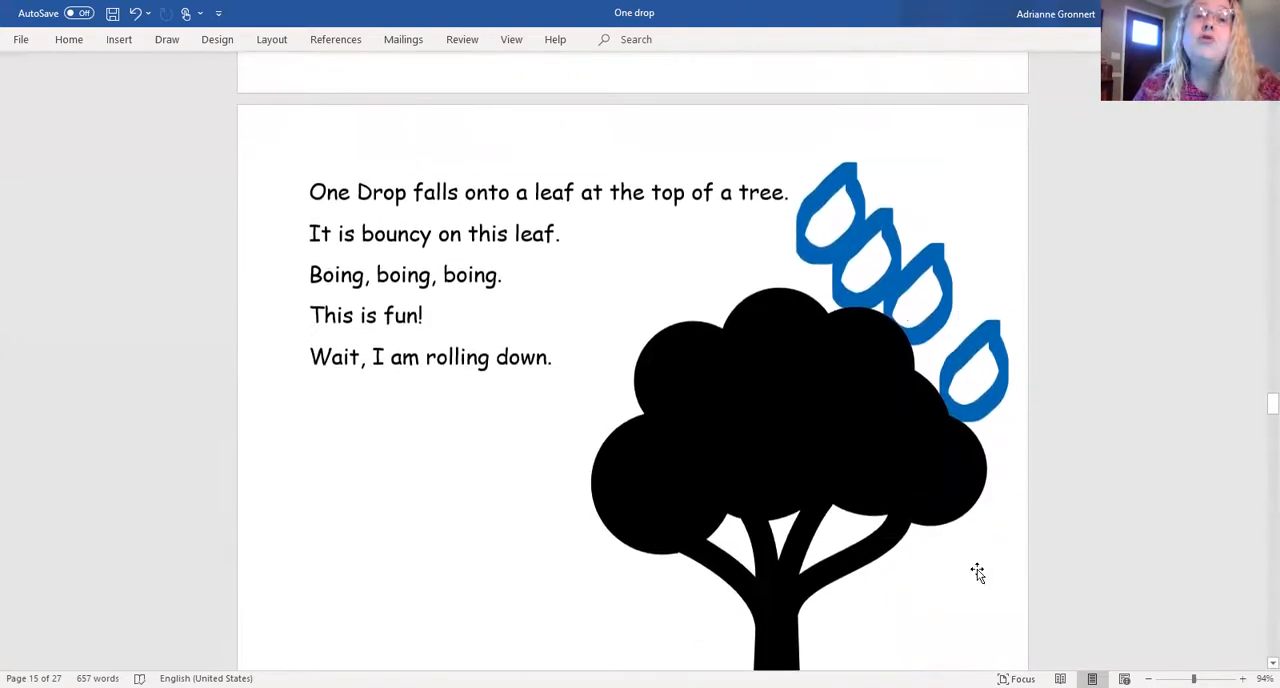
scroll("down", 3)
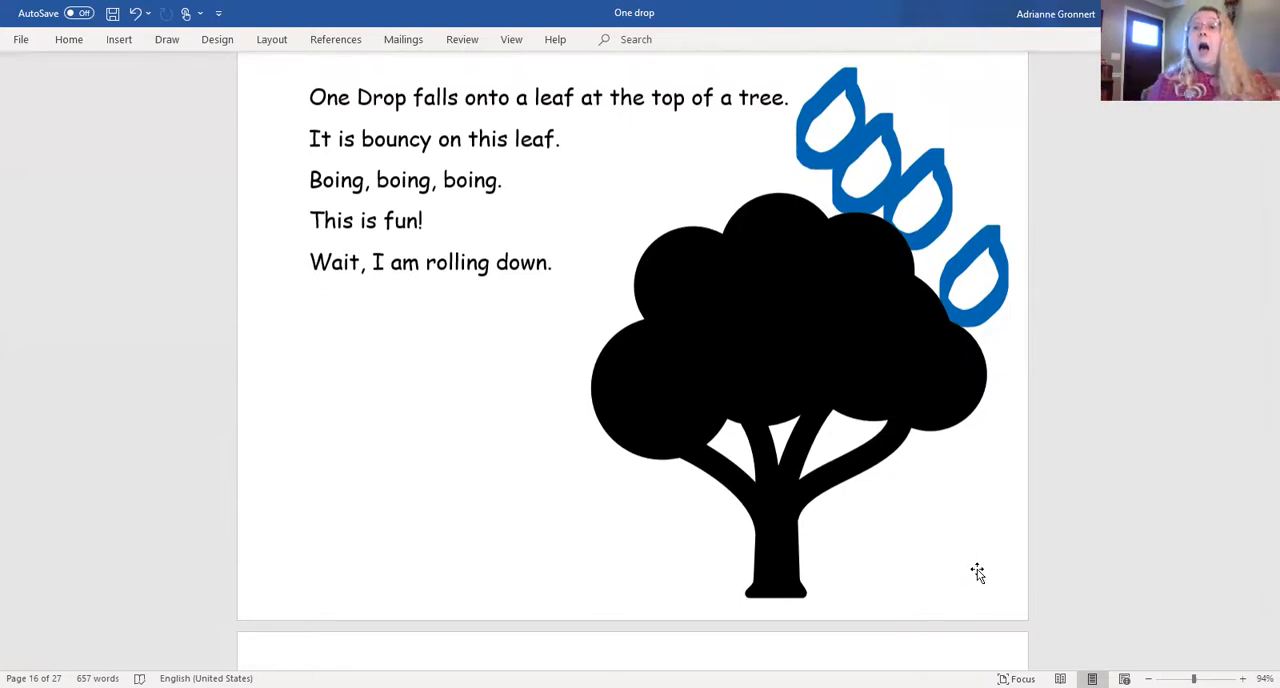
scroll("down", 3)
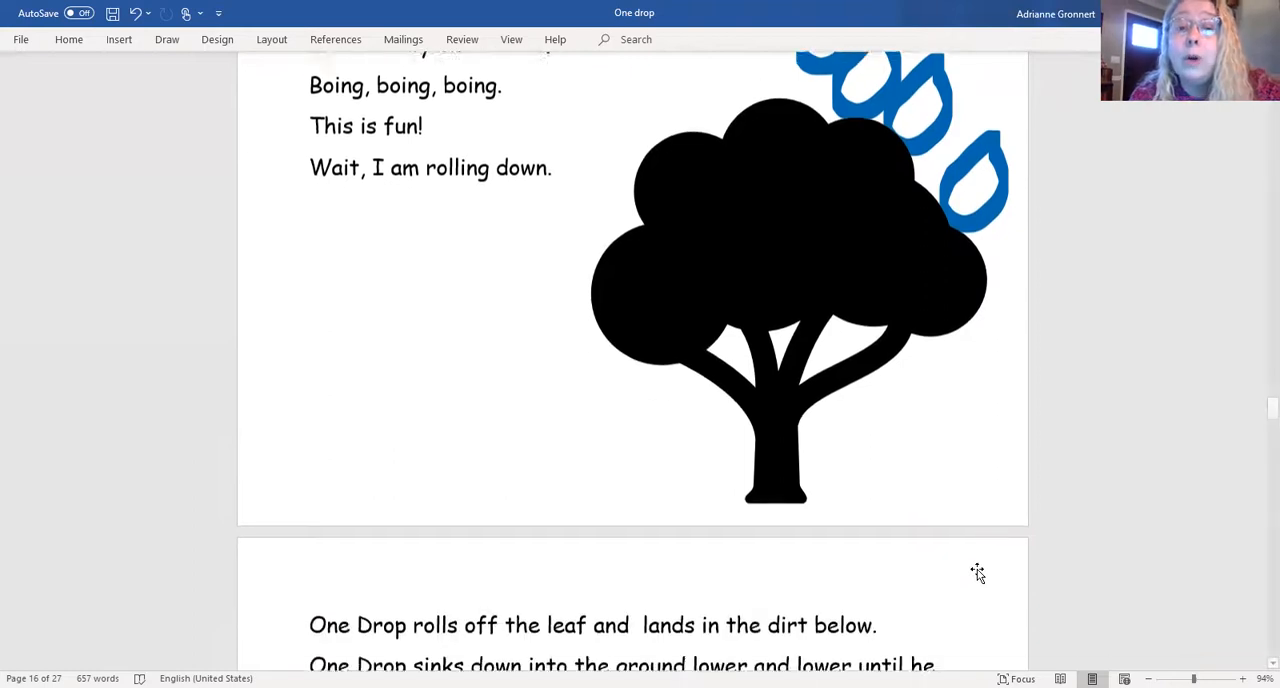
scroll("down", 3)
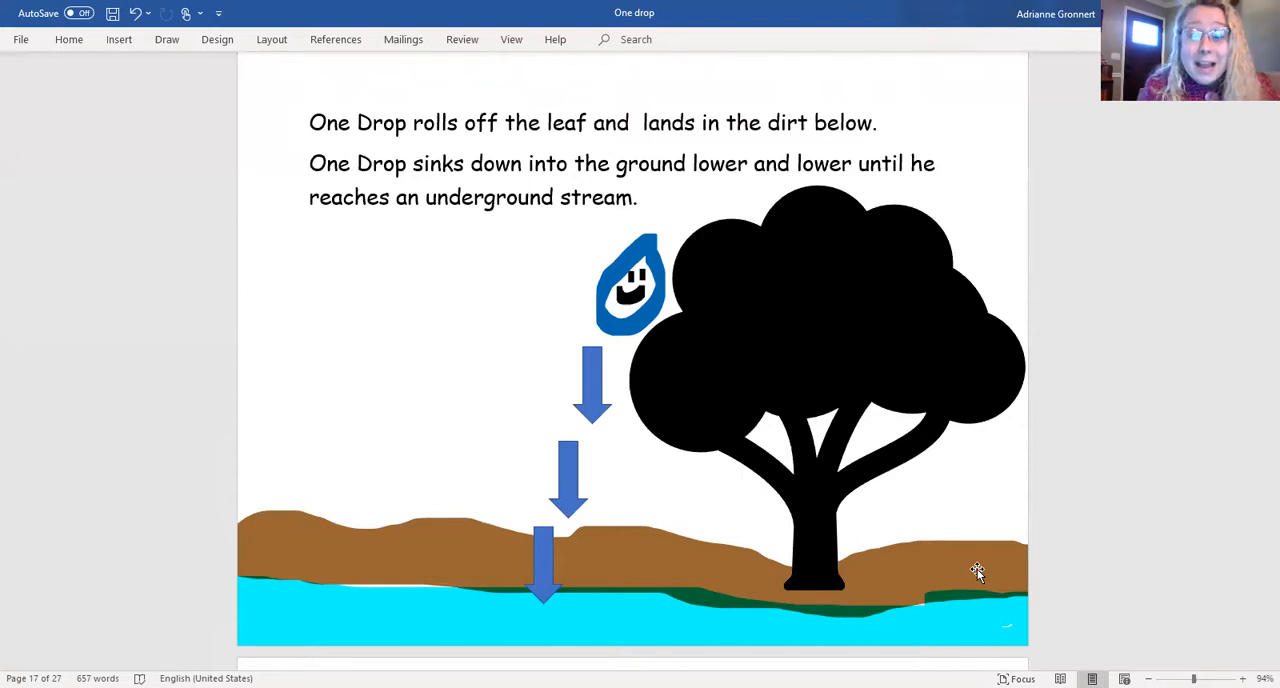
scroll("down", 3)
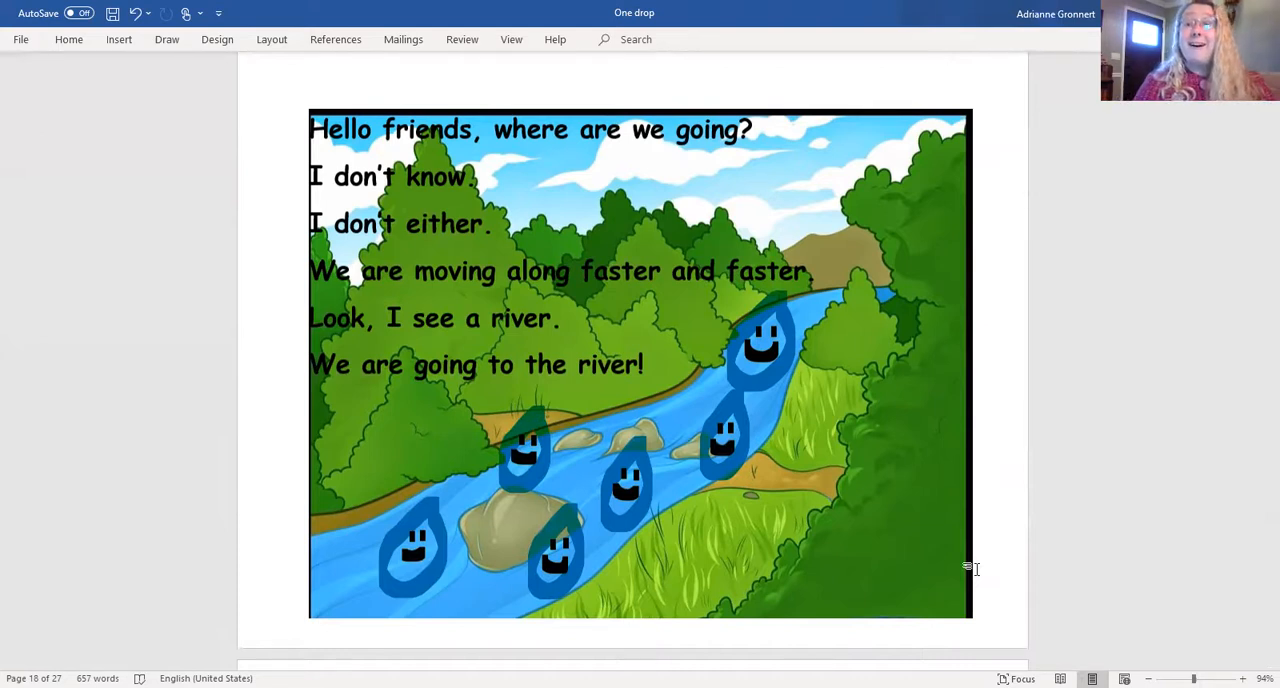
scroll("down", 3)
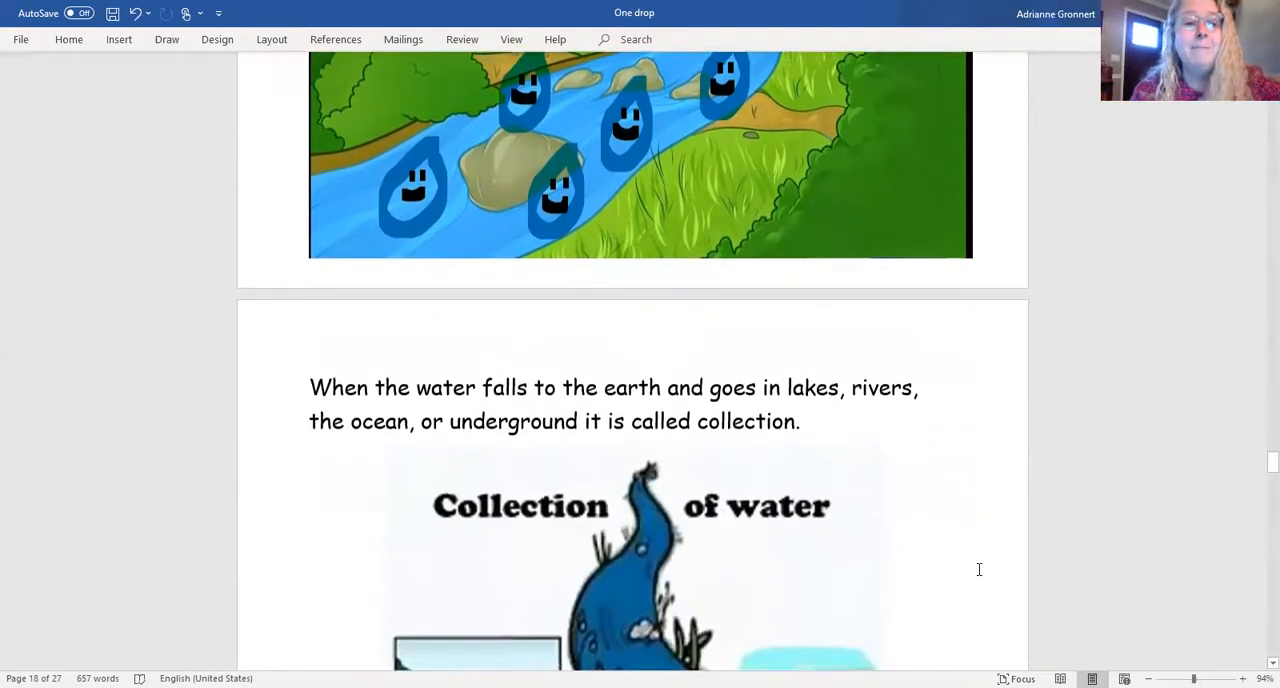
scroll("down", 3)
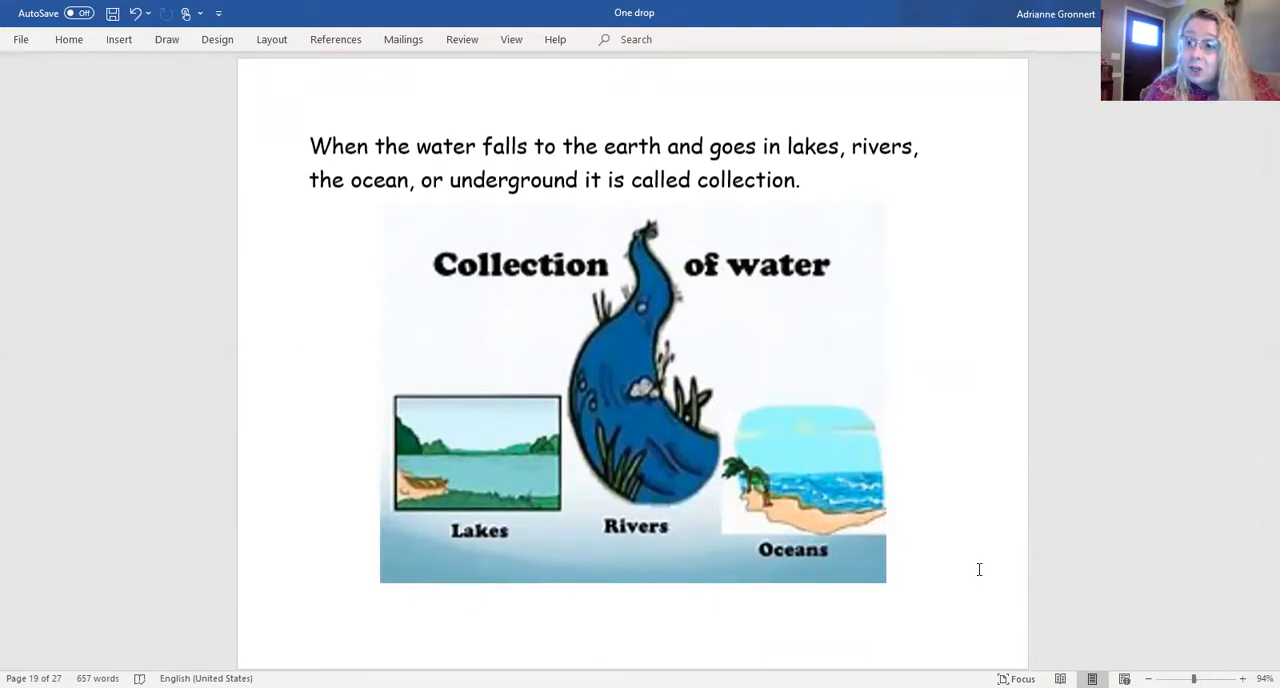
scroll("down", 3)
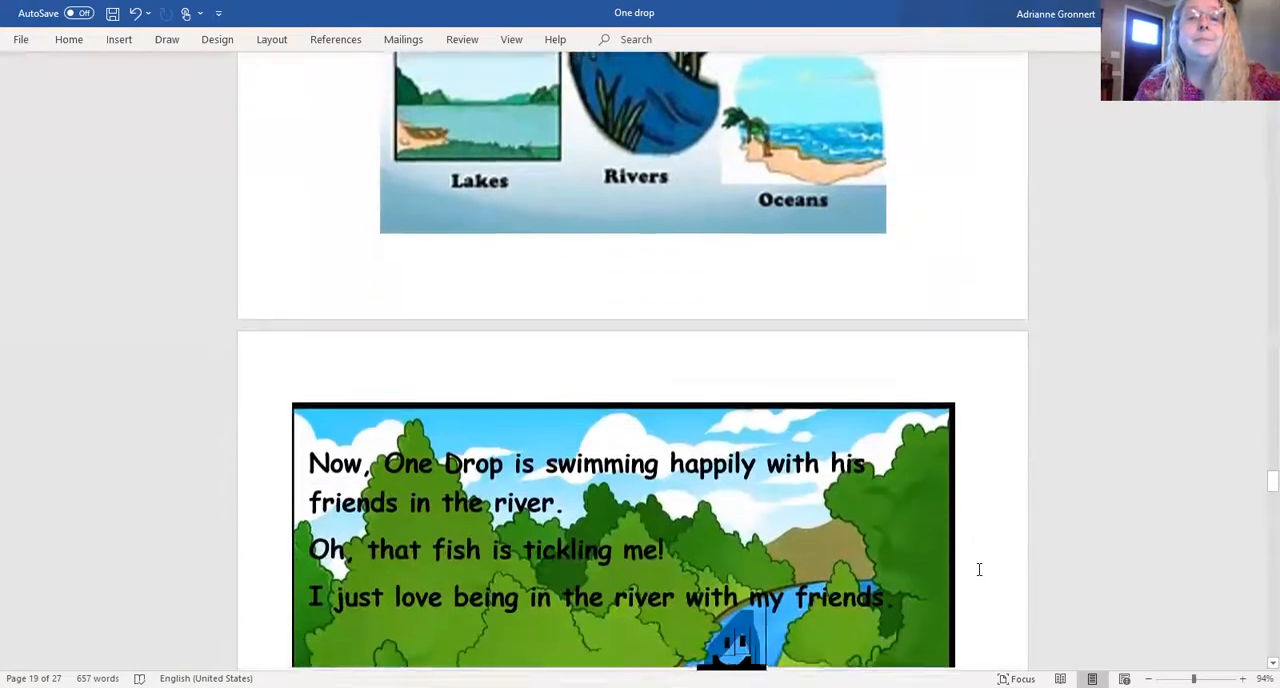
scroll("down", 3)
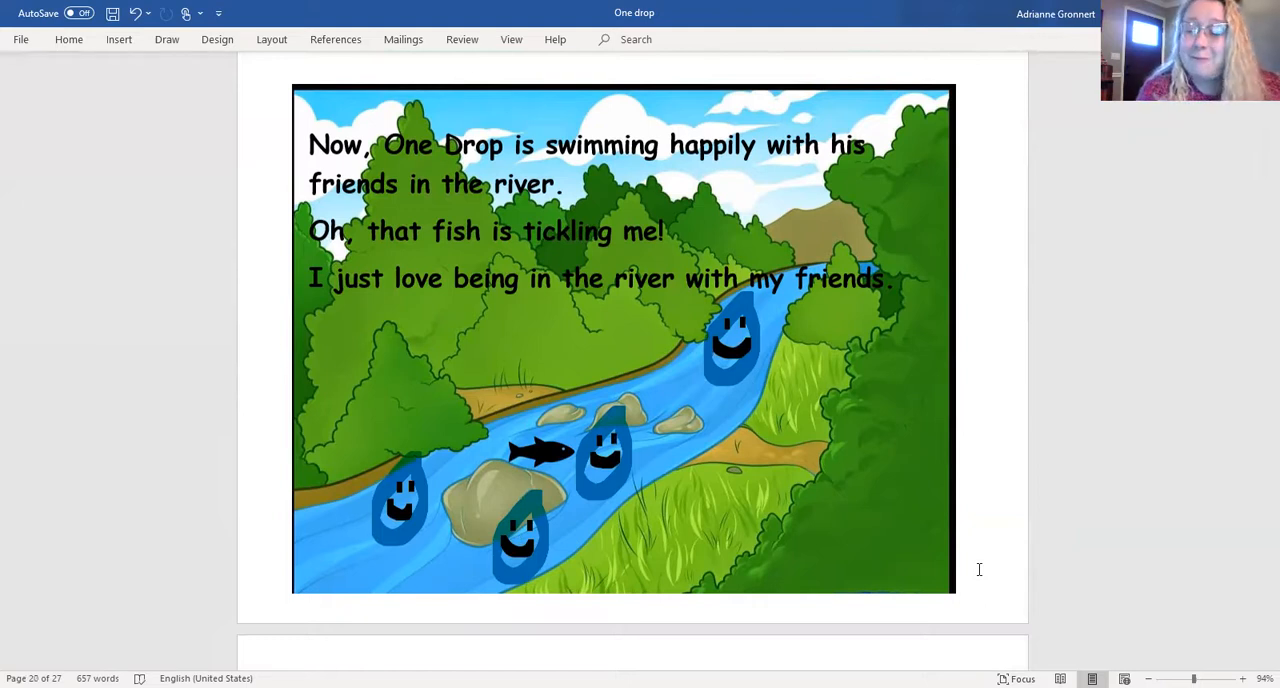
scroll("down", 3)
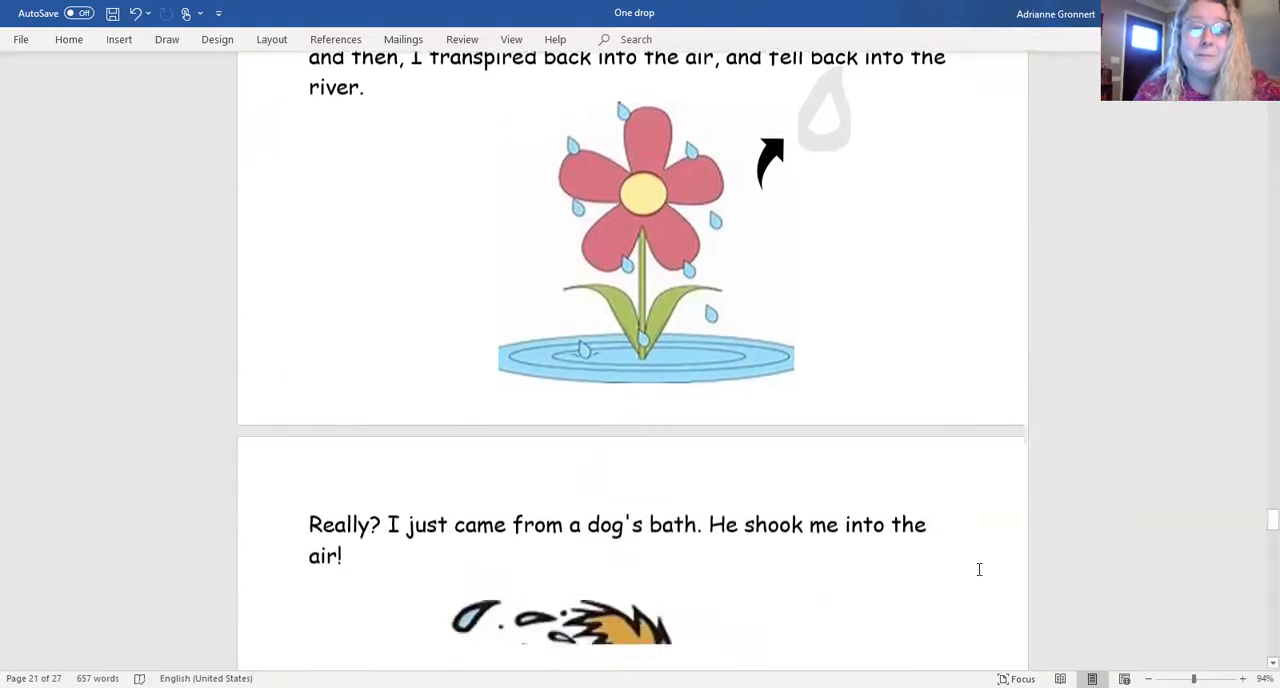
scroll("down", 3)
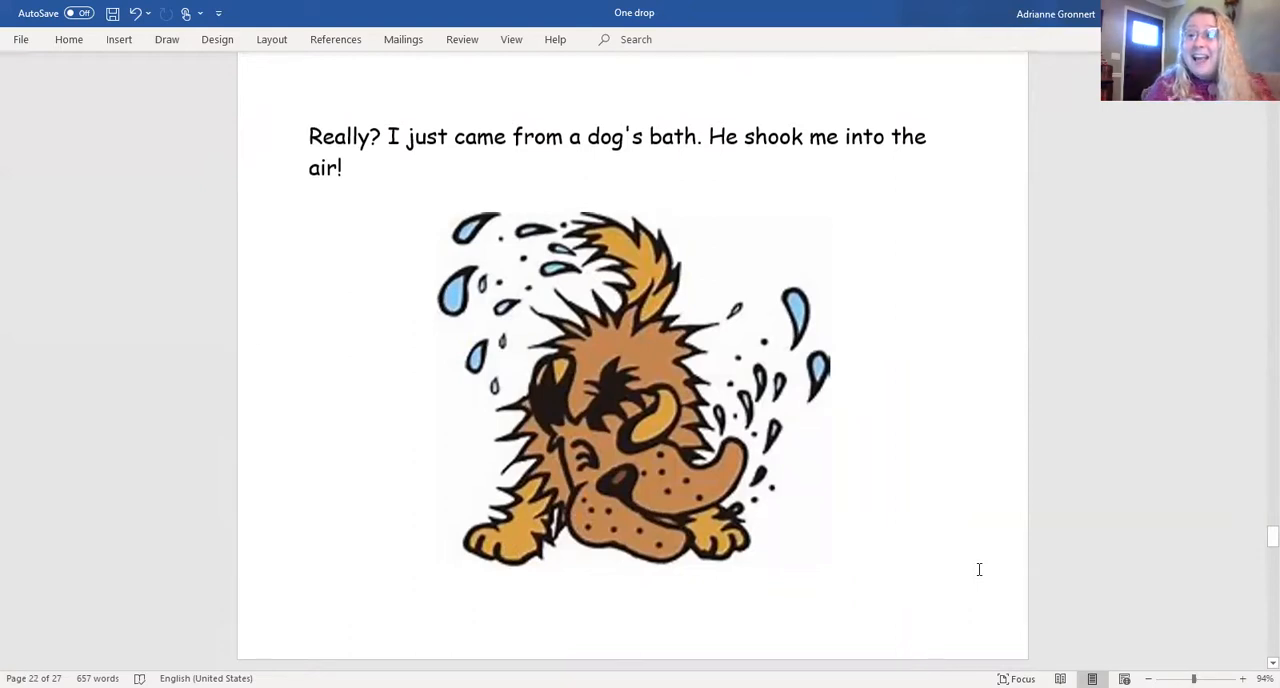
scroll("down", 3)
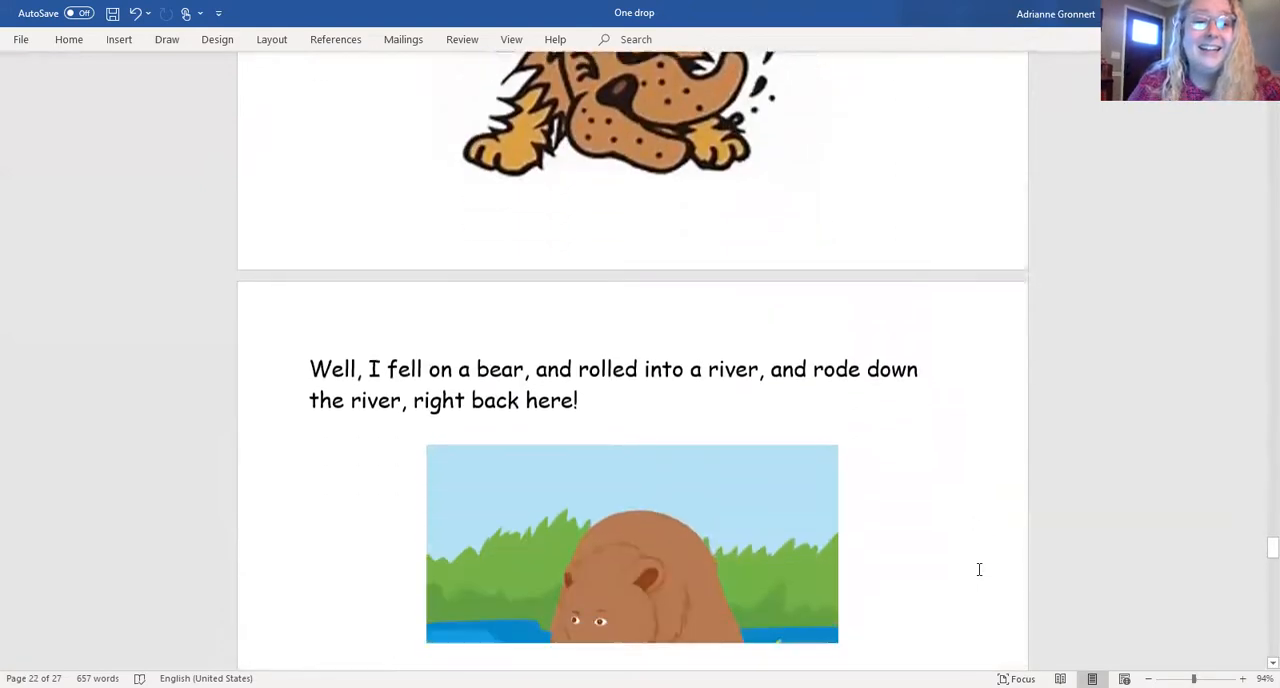
scroll("down", 3)
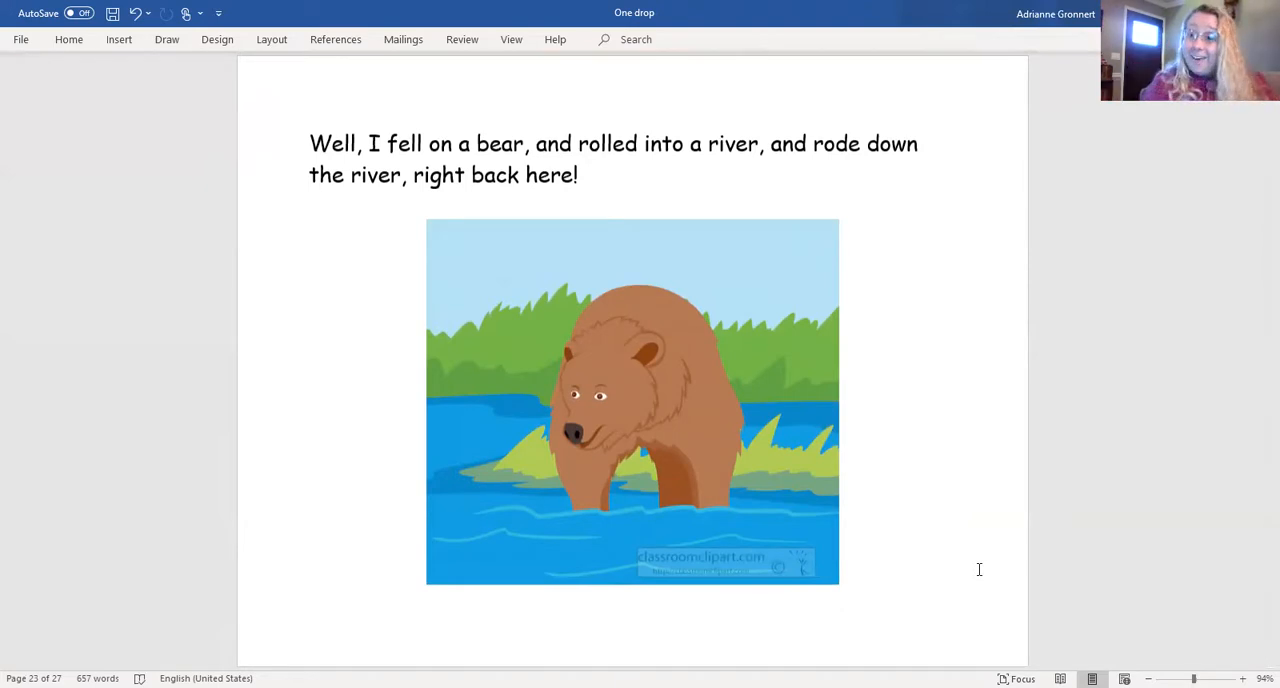
scroll("down", 3)
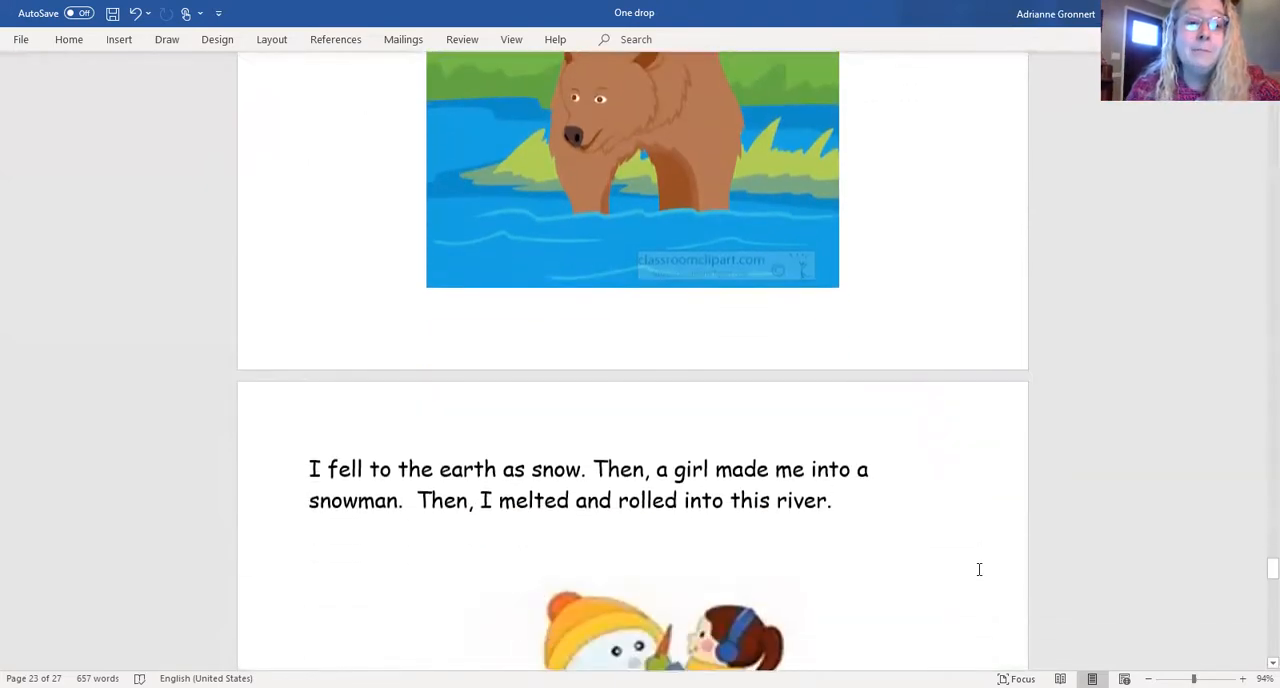
scroll("down", 3)
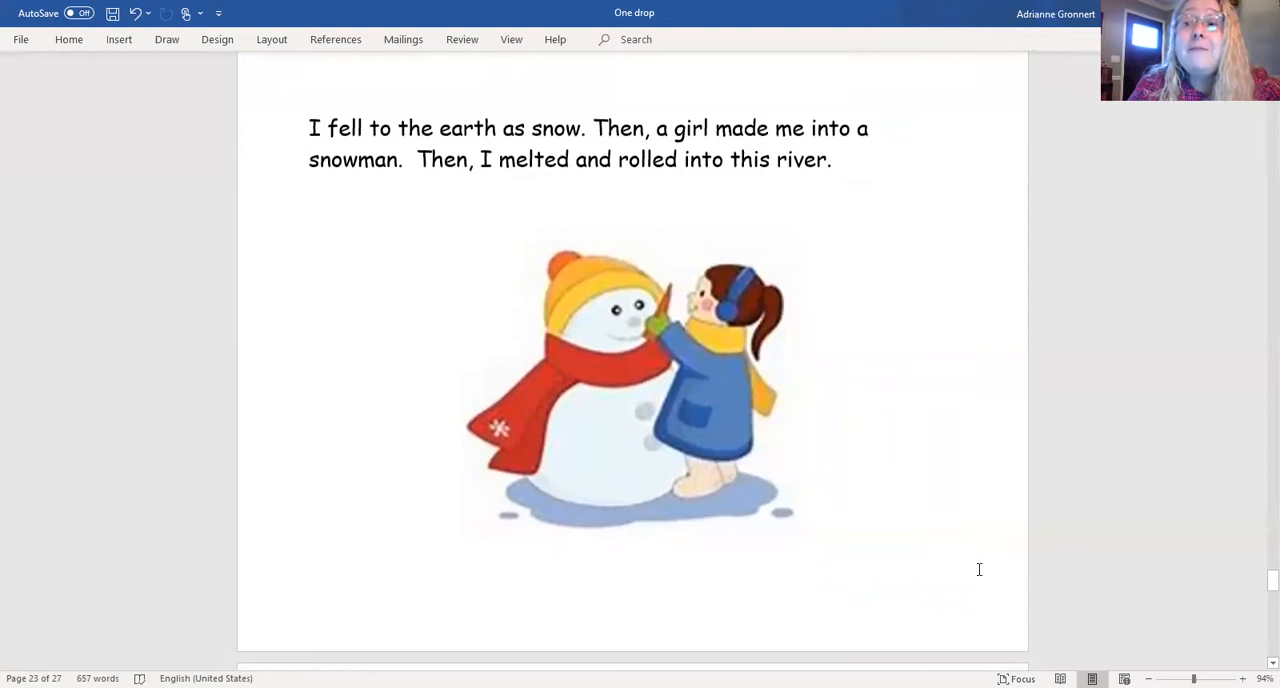
scroll("down", 3)
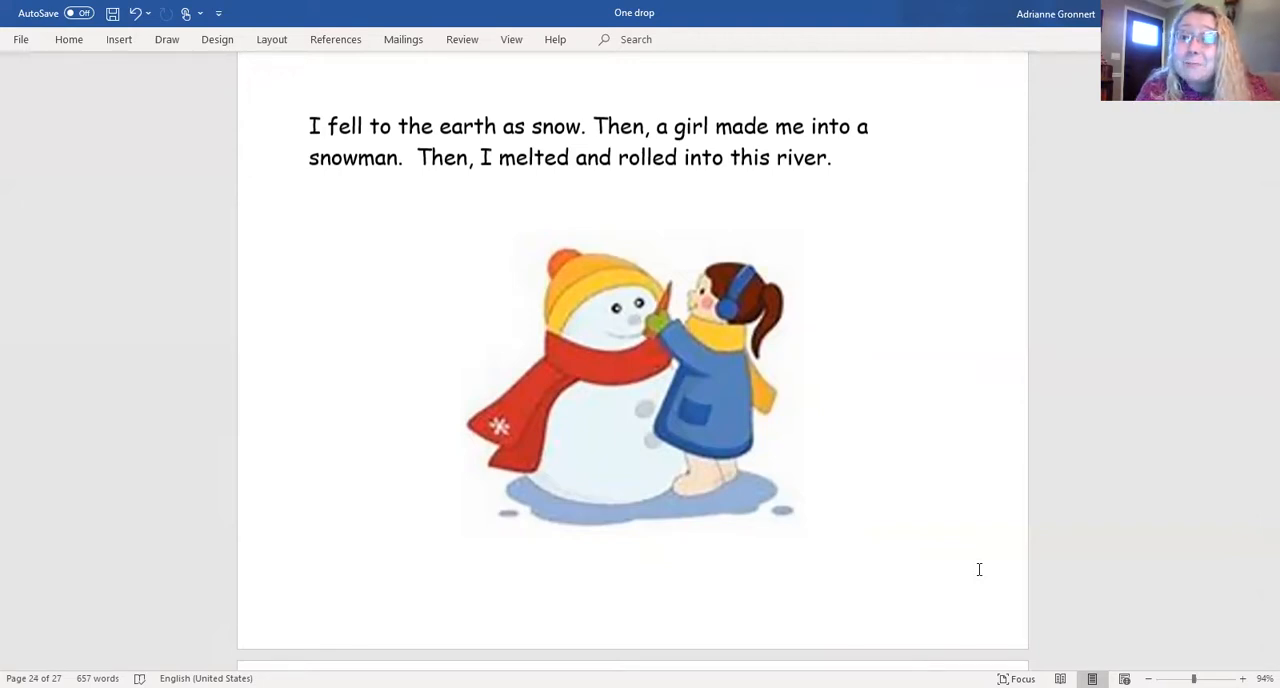
scroll("down", 3)
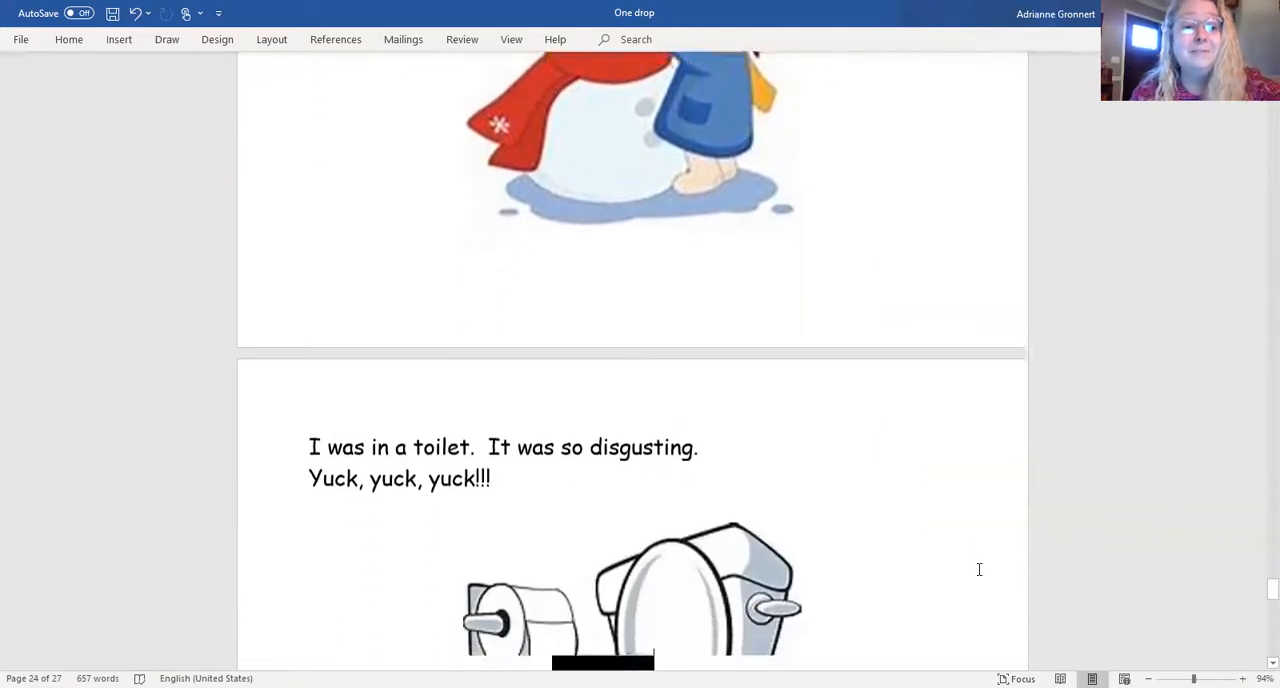
scroll("down", 3)
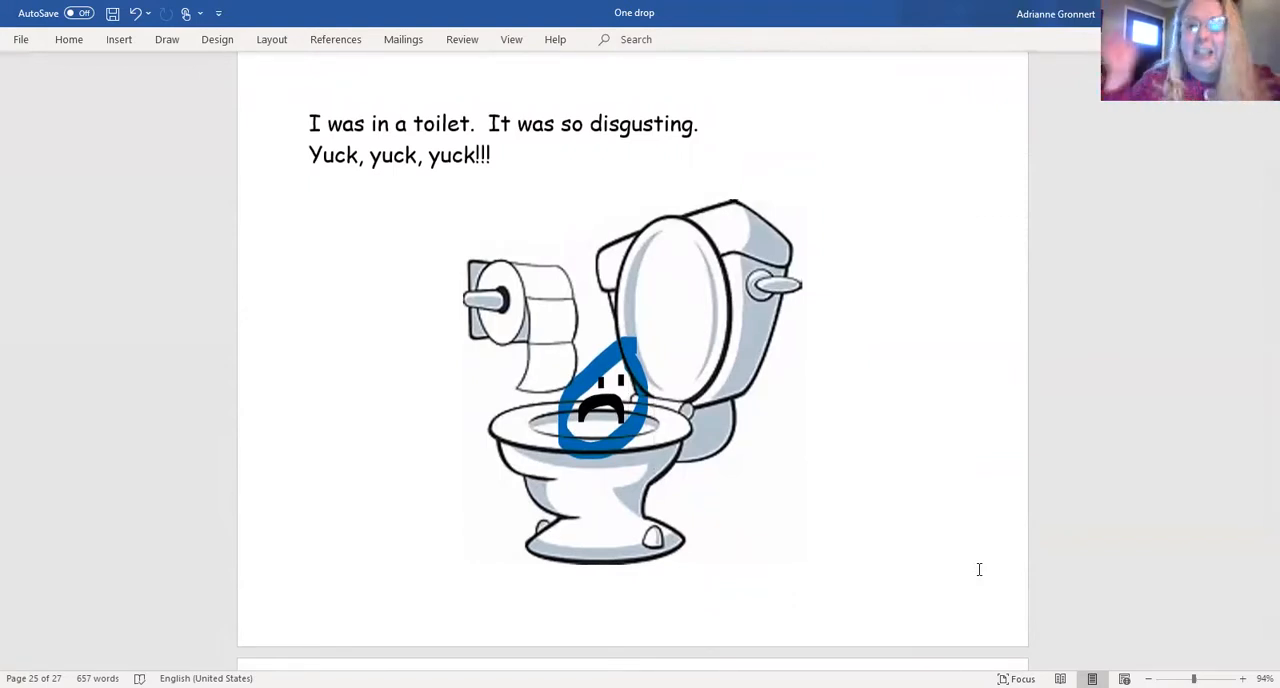
scroll("down", 3)
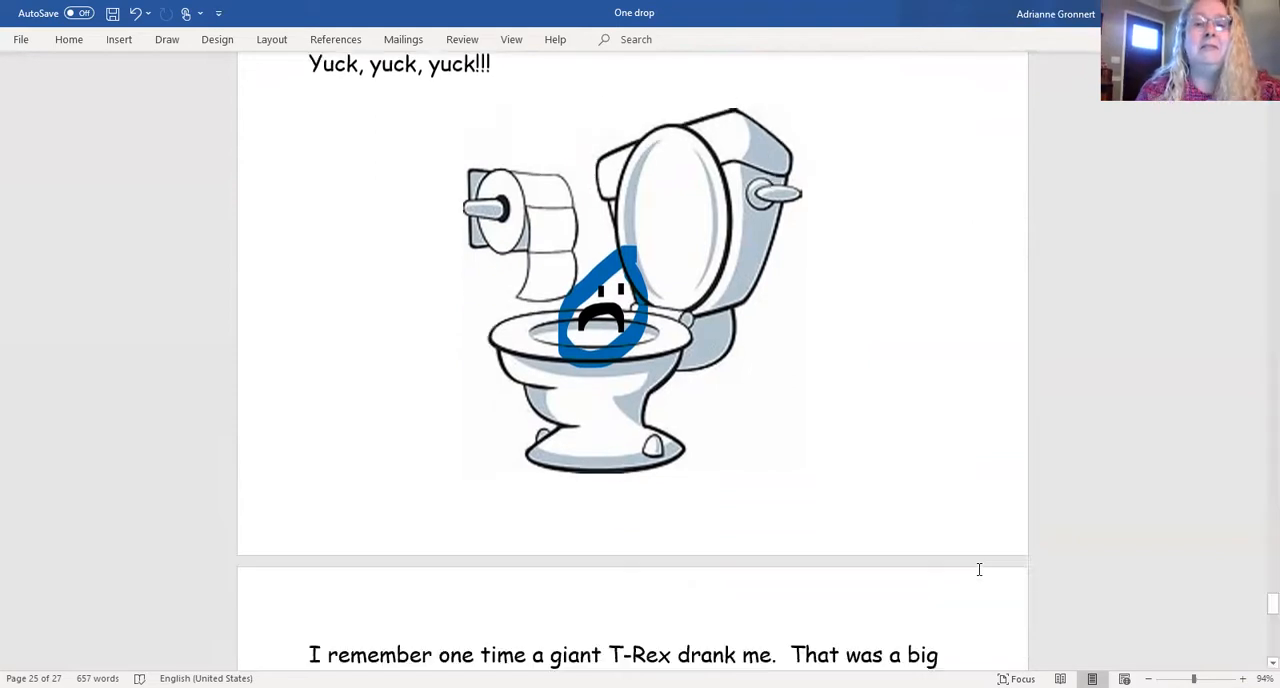
scroll("down", 3)
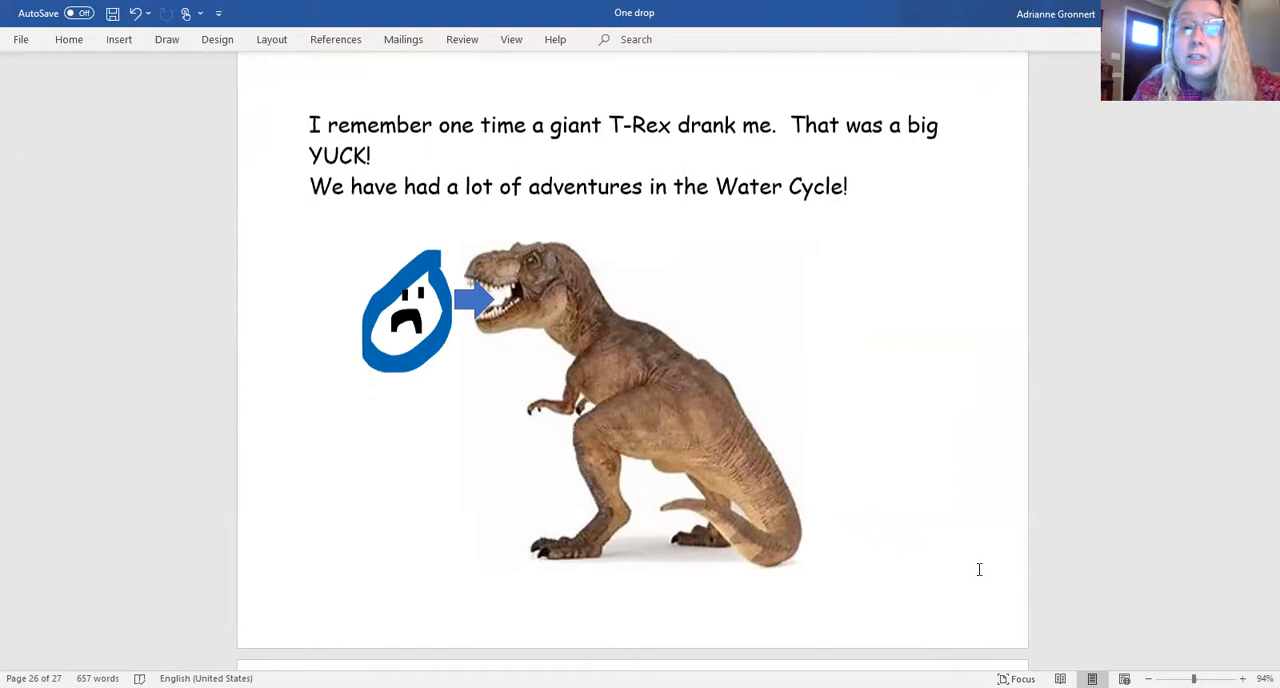
scroll("down", 3)
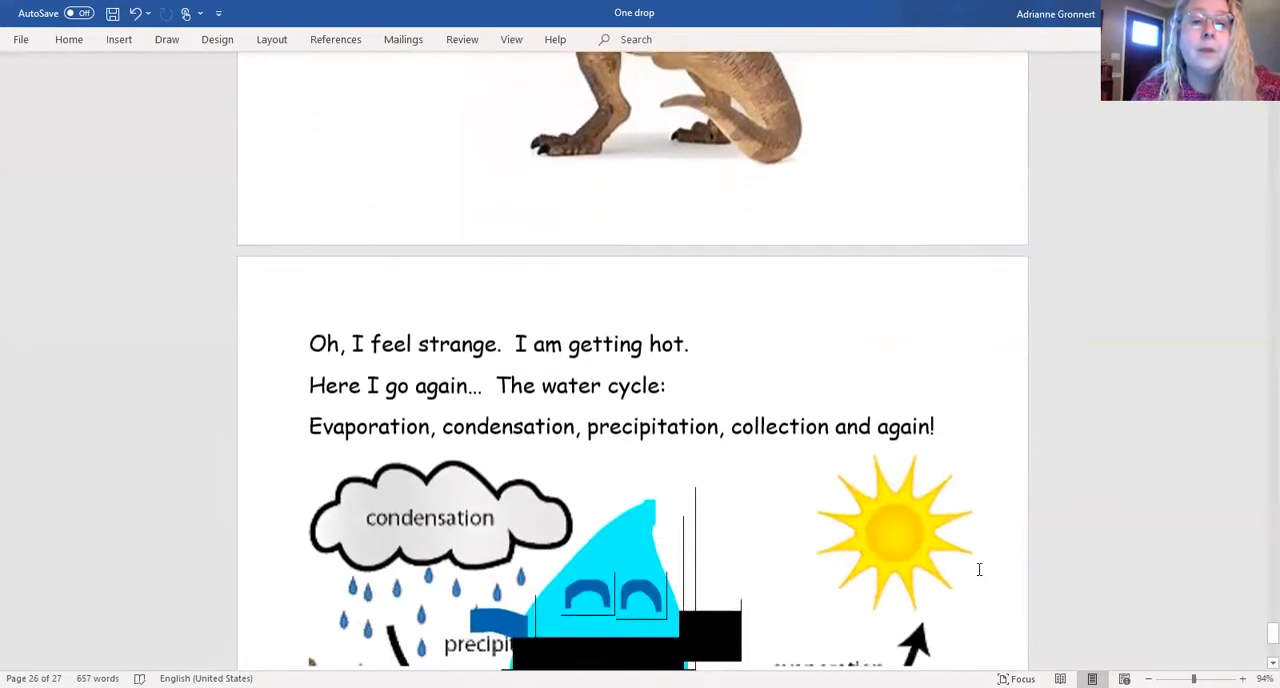